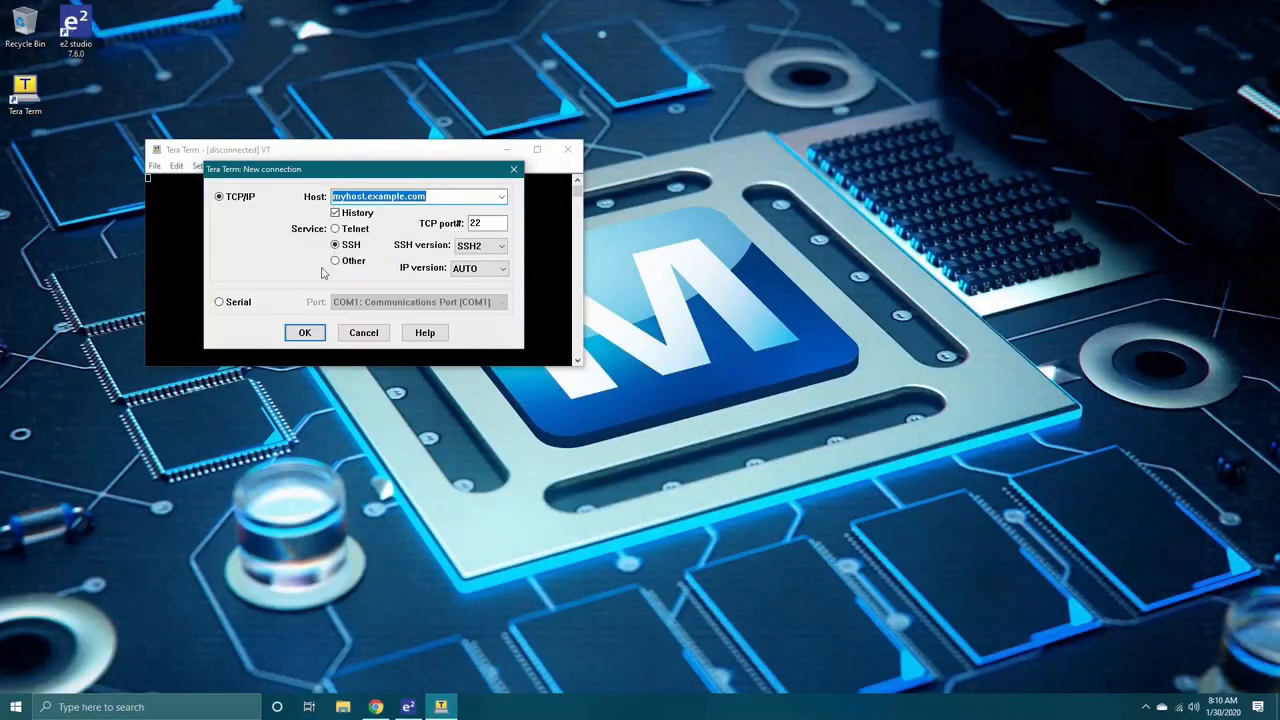
Connect Tera Term over serial to COM4: USB Serial Device
left_click(218, 300)
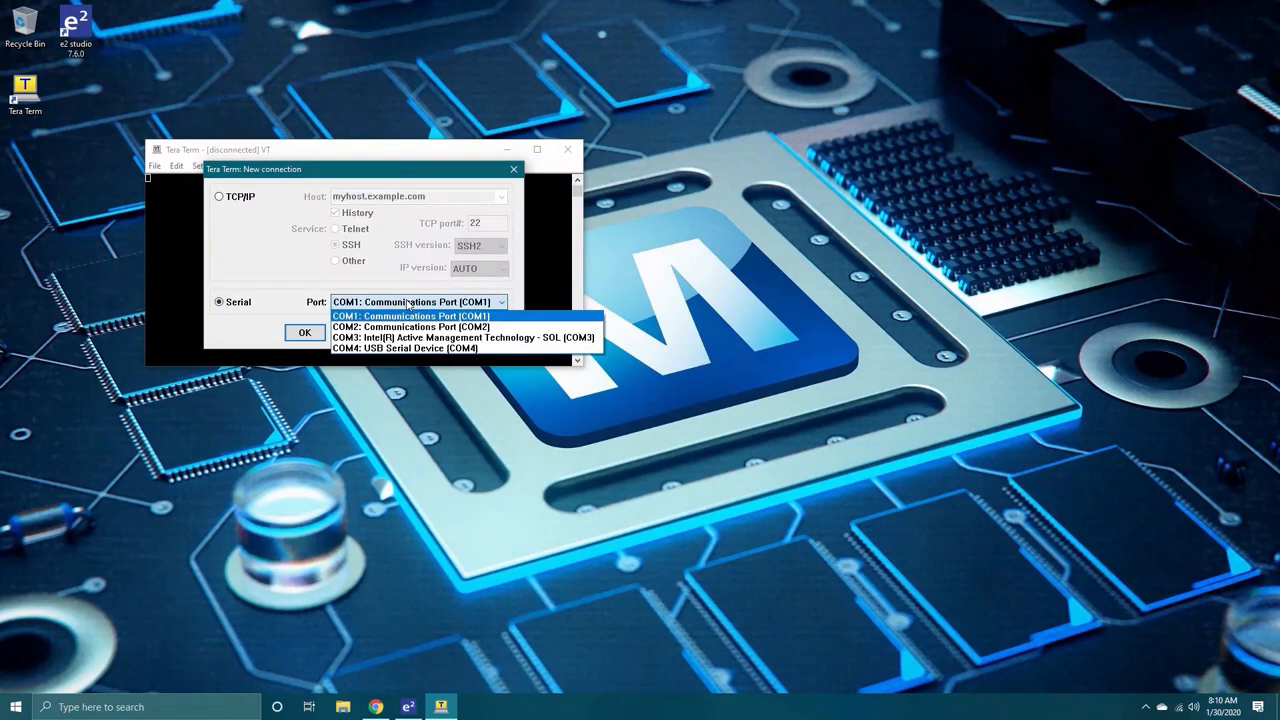
left_click(404, 348)
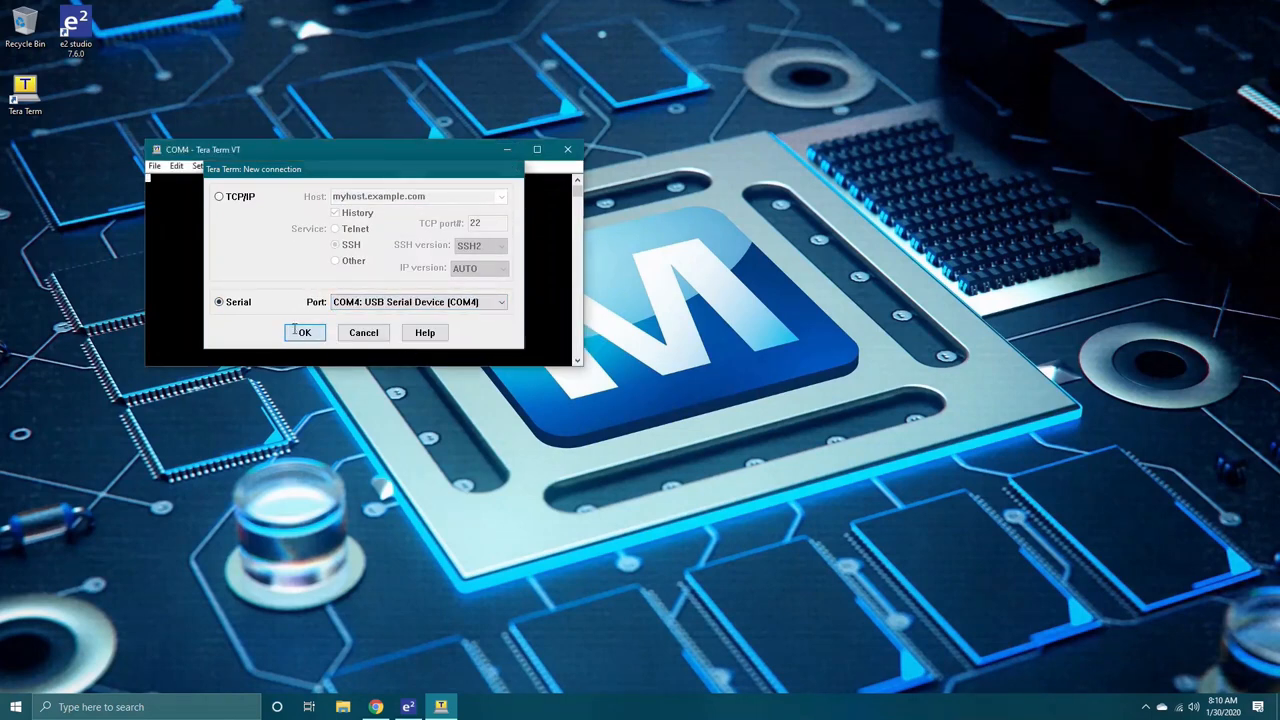
left_click(304, 332)
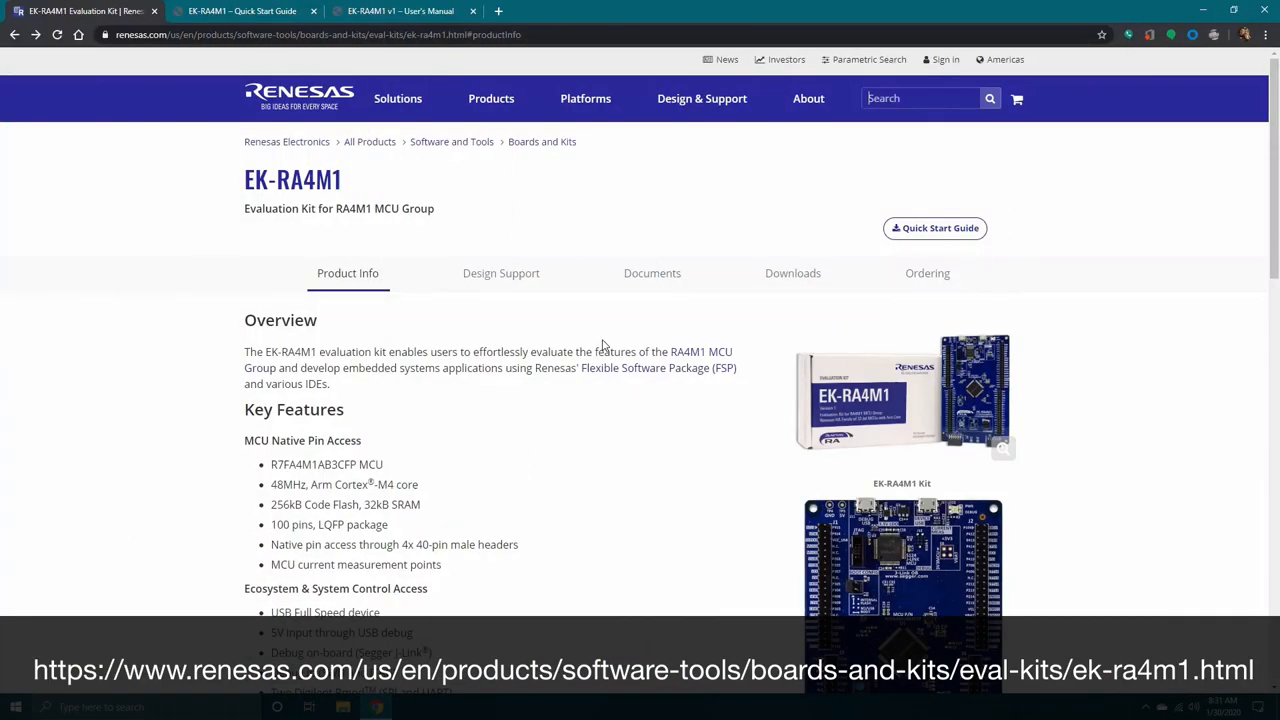
scroll("down", 3)
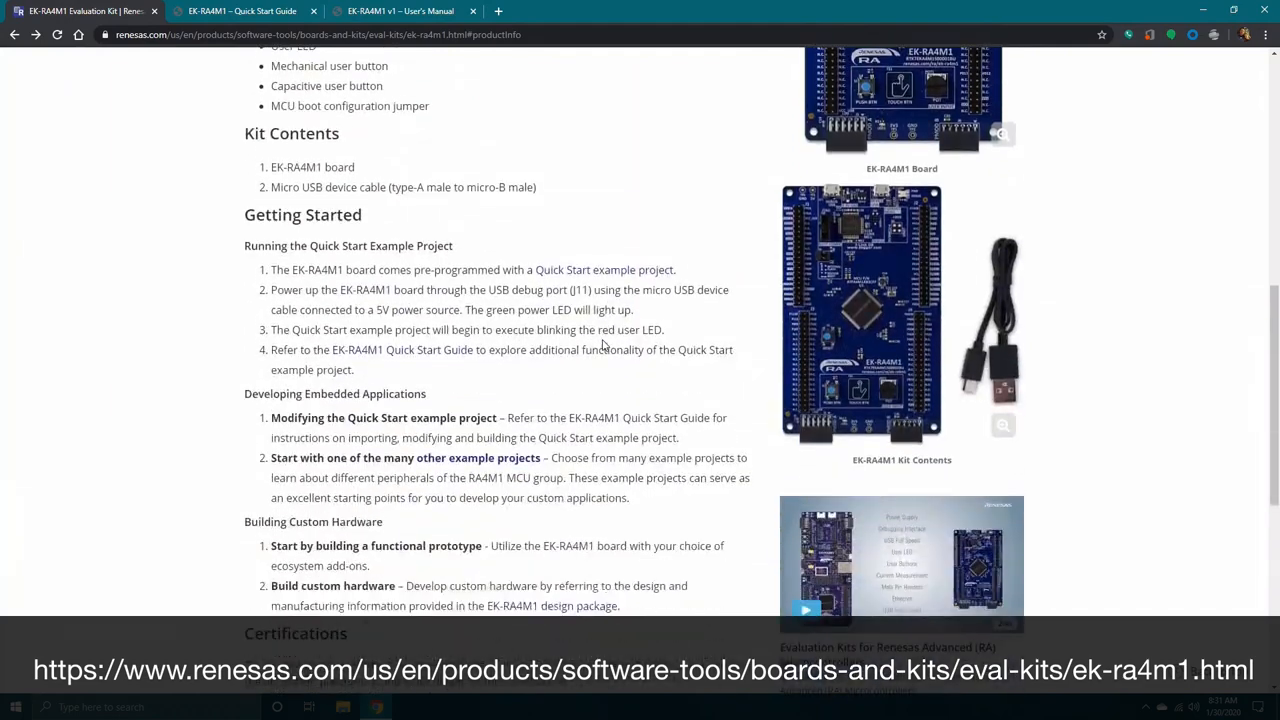
scroll("up", 3)
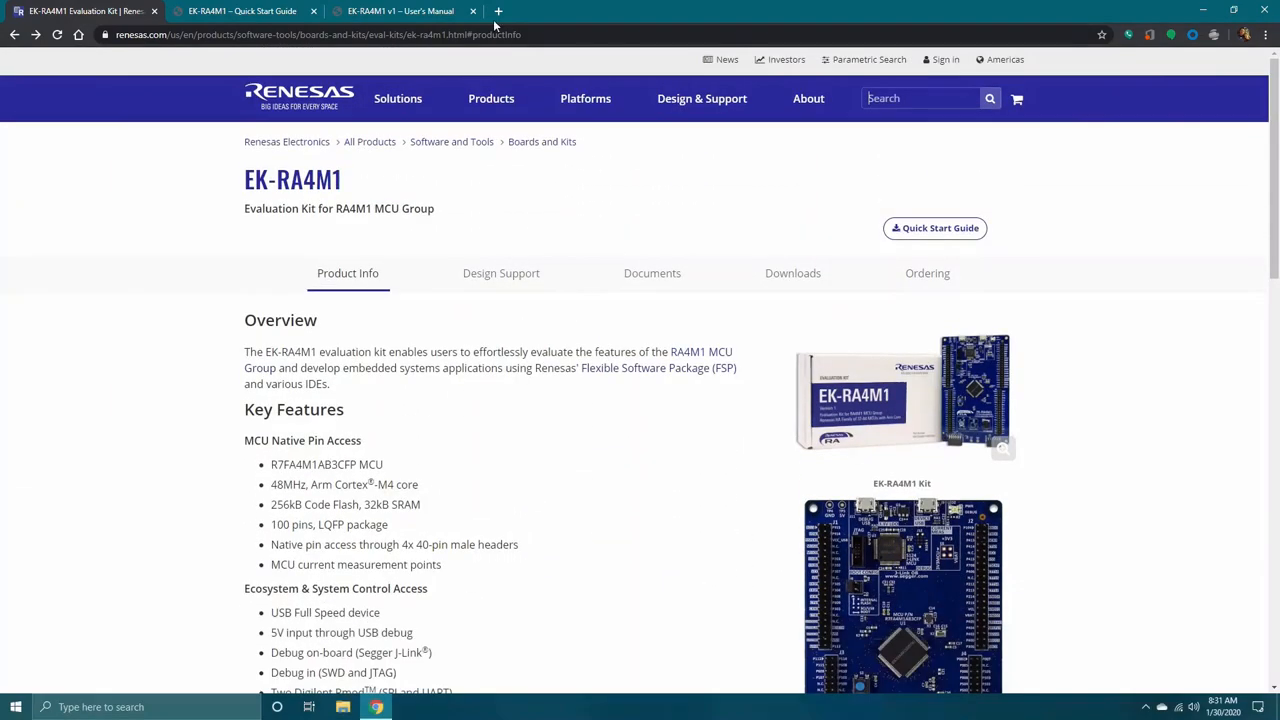
left_click(400, 12)
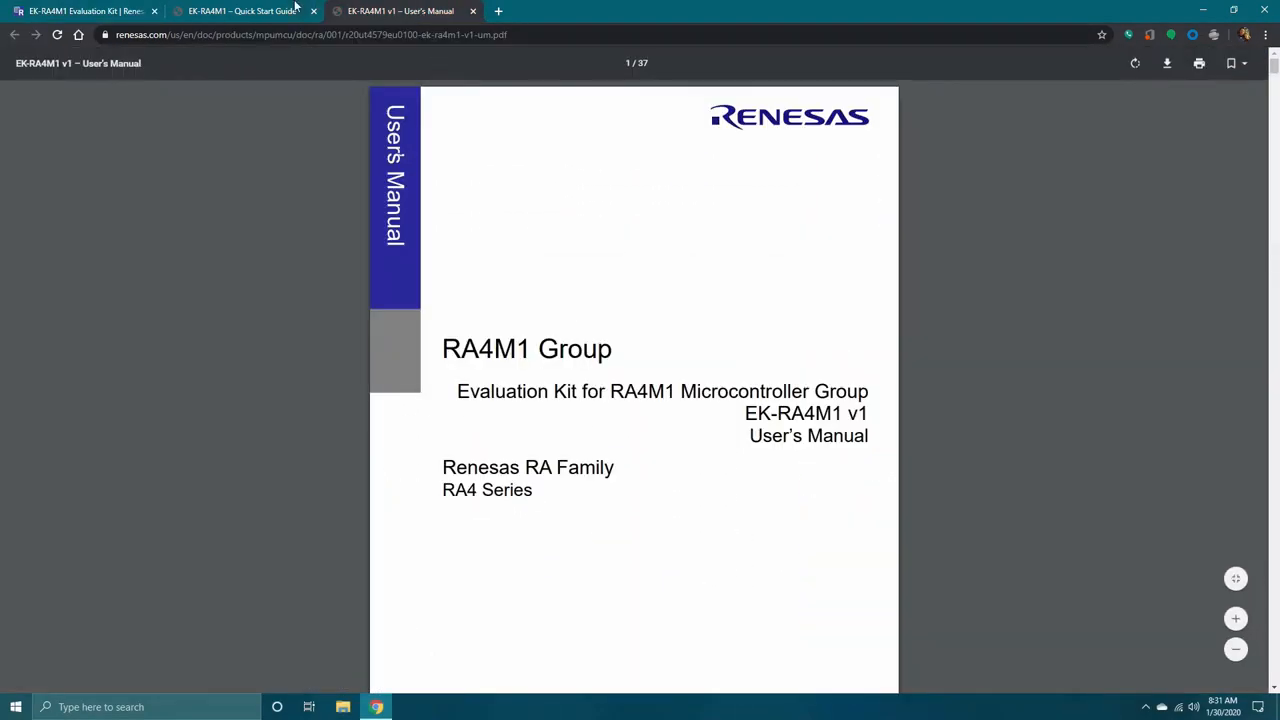
left_click(240, 12)
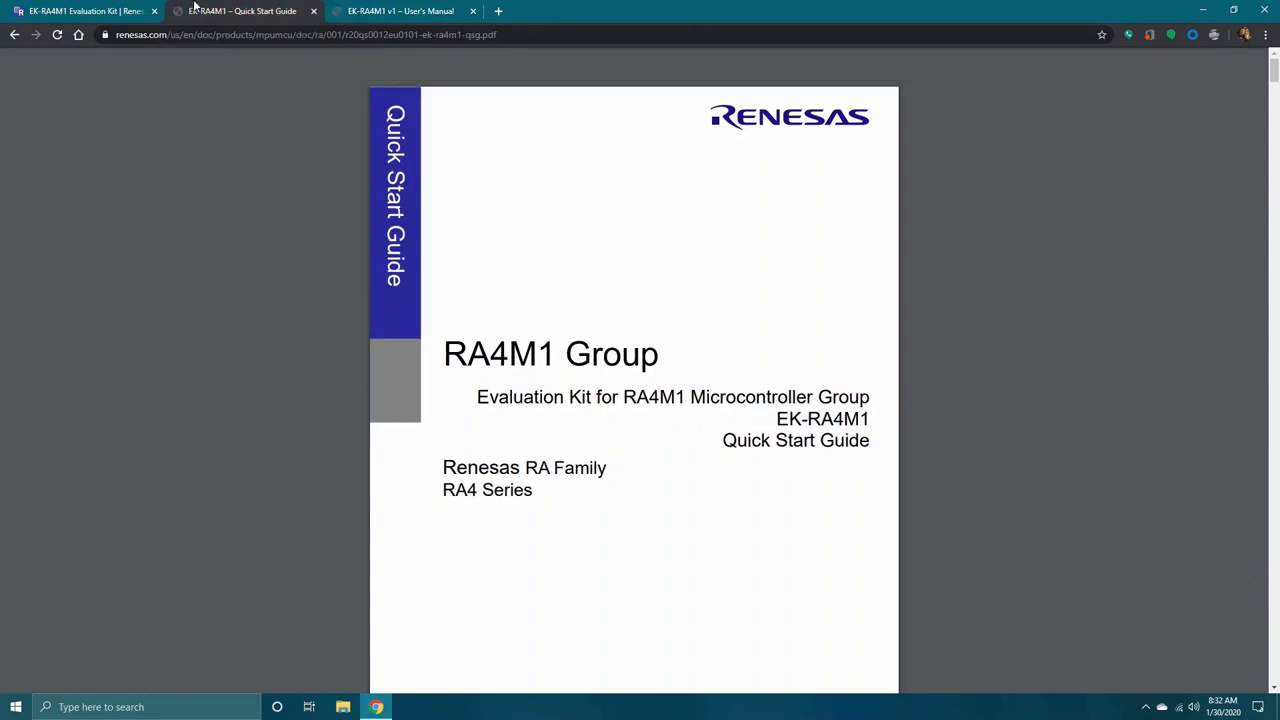
left_click(80, 12)
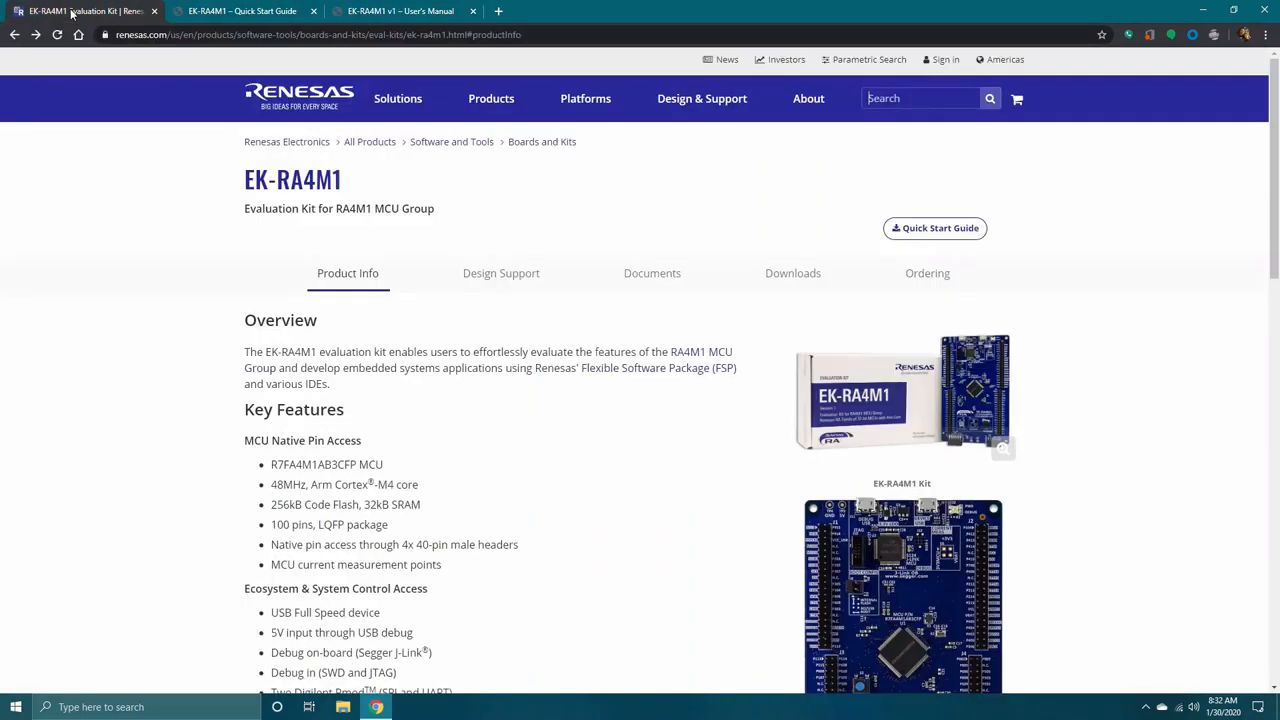
mouse_move(658, 368)
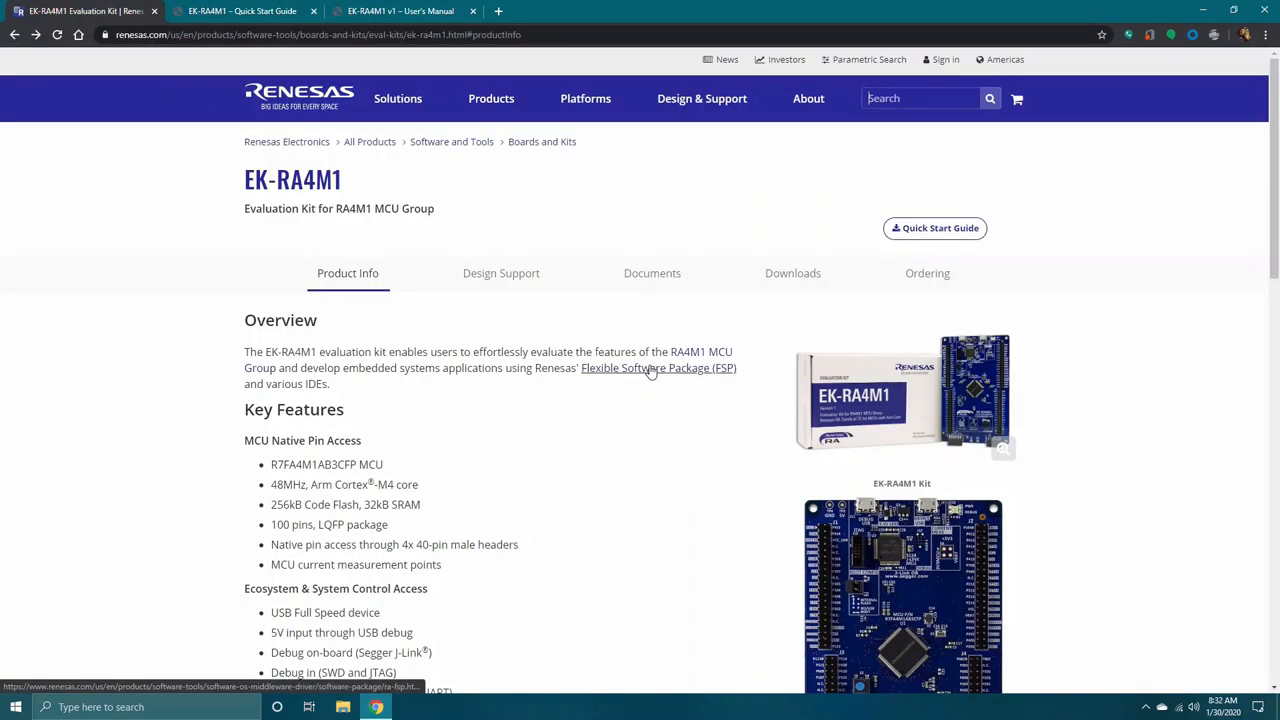
Browse the FSP product page and follow Download the Latest FSP Version to GitHub releases
left_click(658, 368)
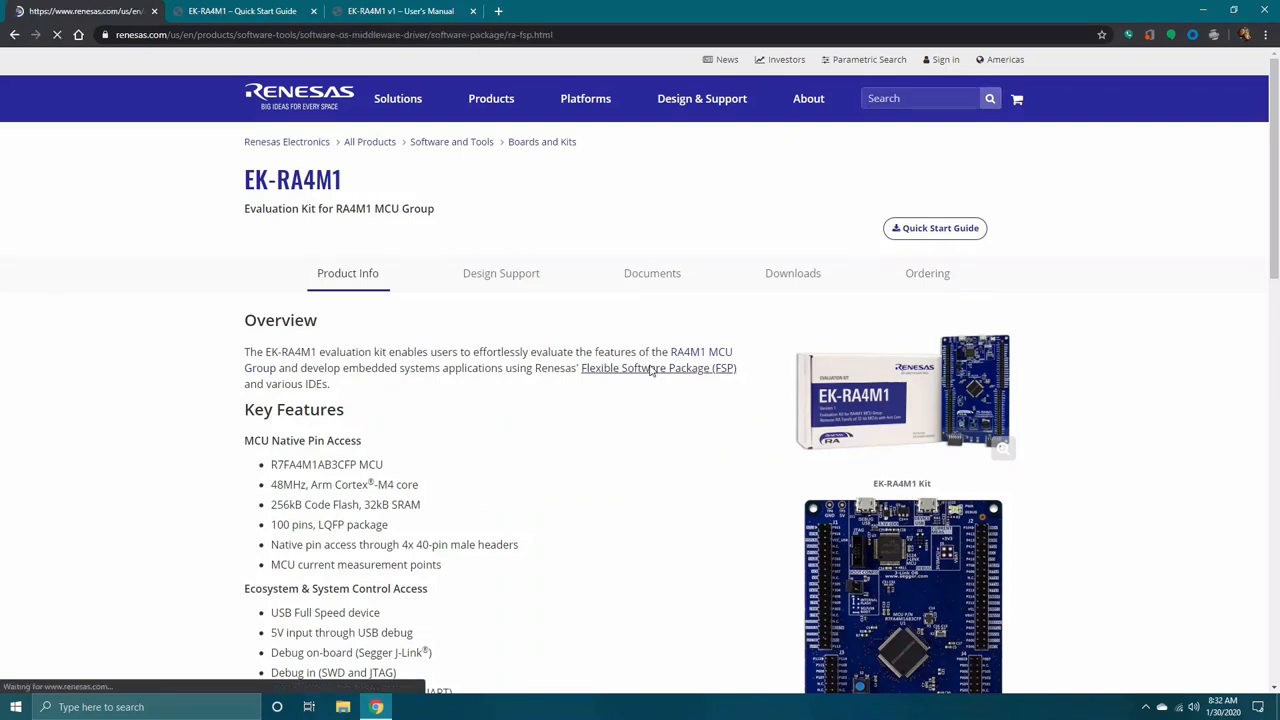
left_click(656, 368)
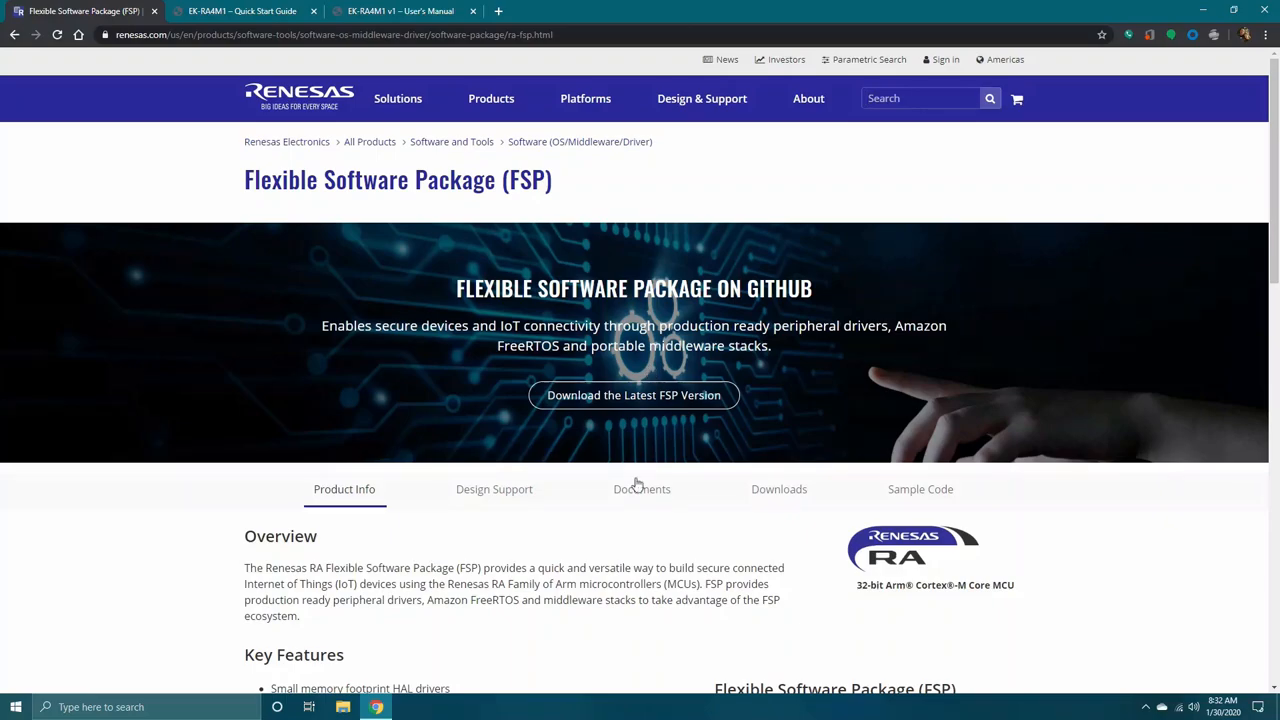
scroll("down", 3)
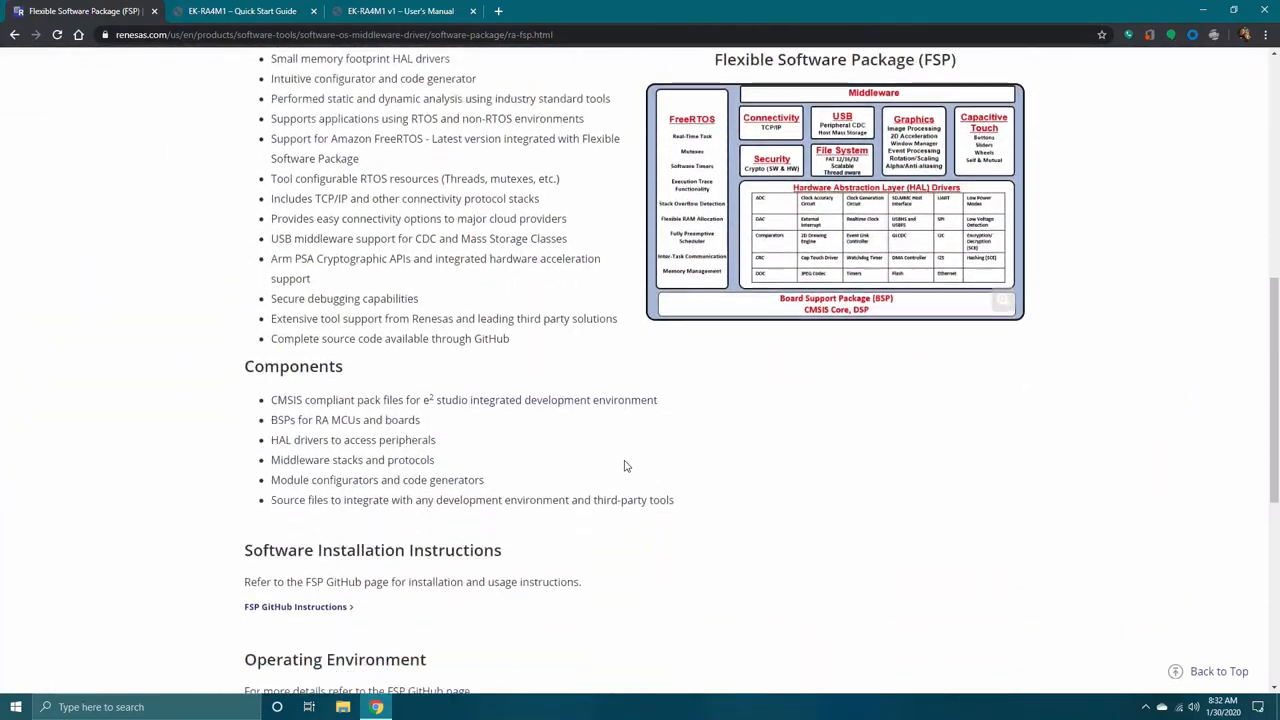
scroll("up", 3)
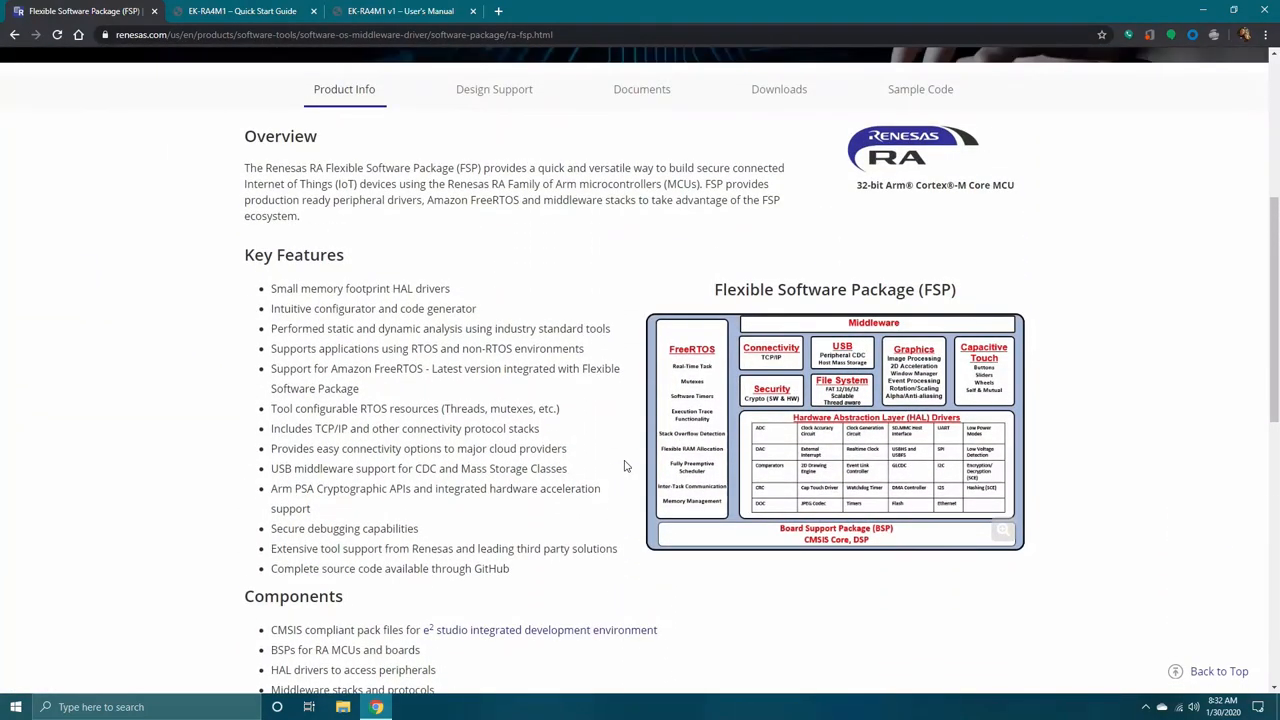
scroll("up", 3)
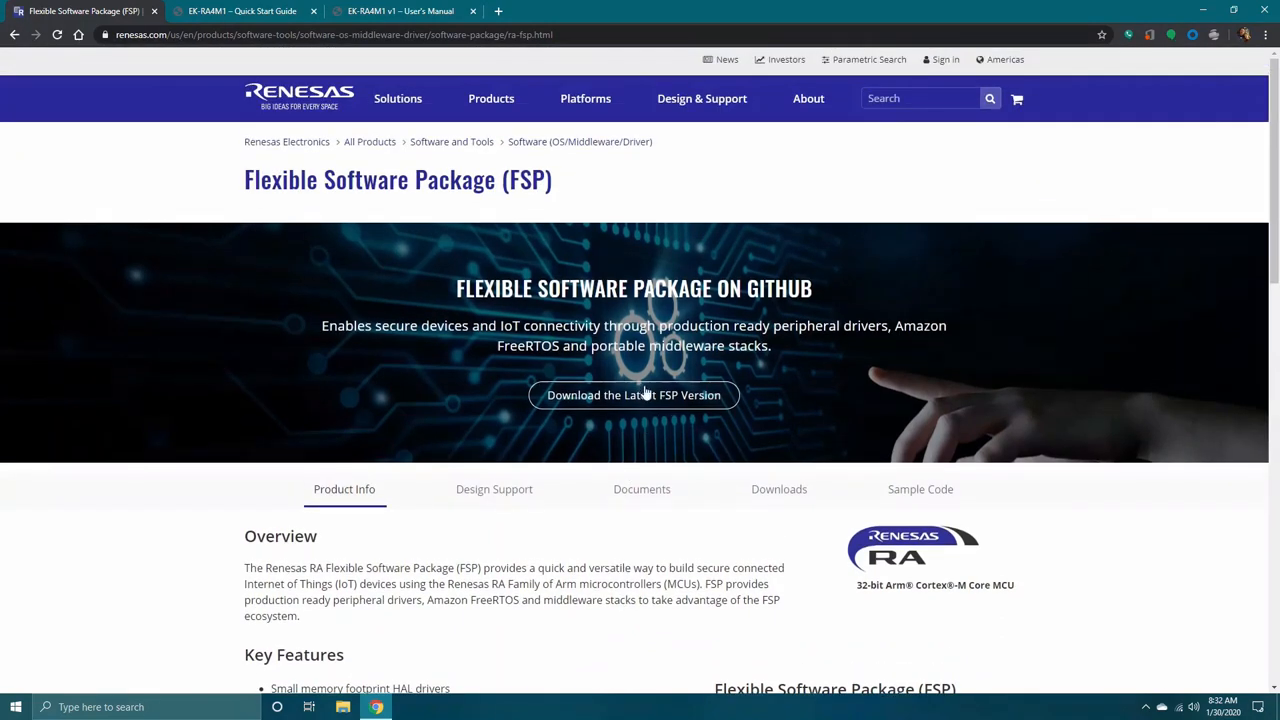
left_click(632, 394)
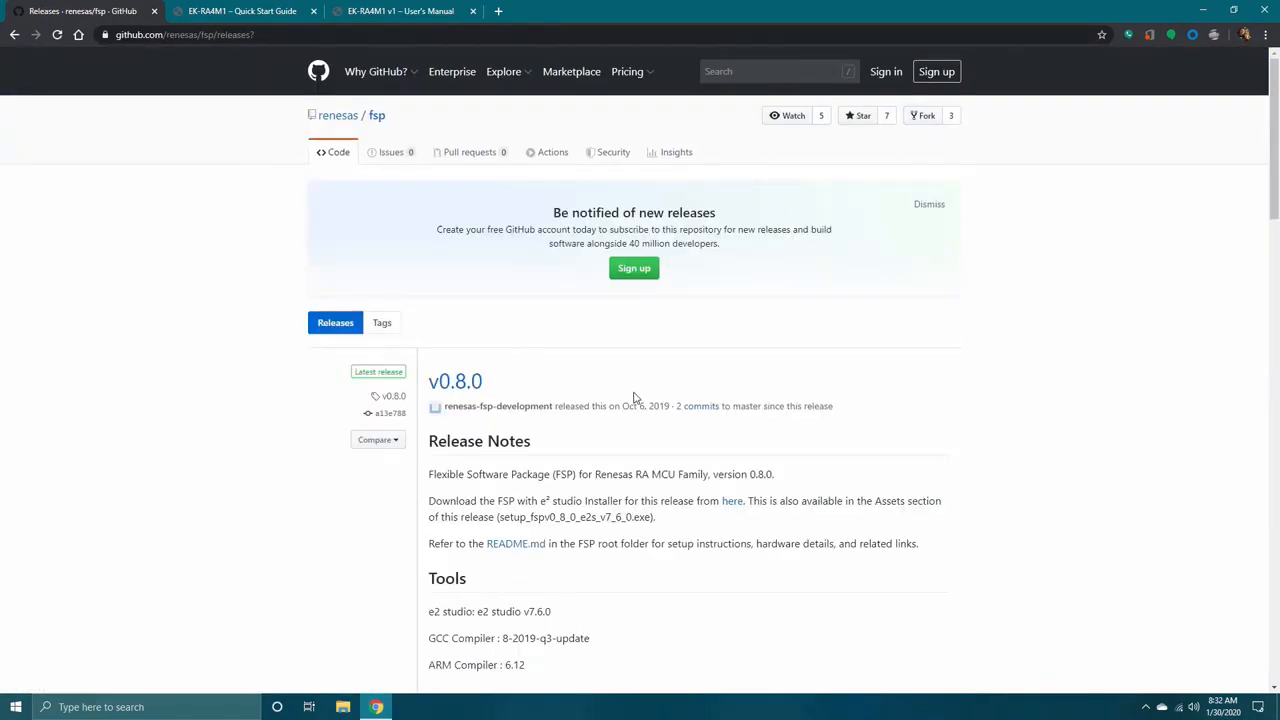
mouse_move(740, 524)
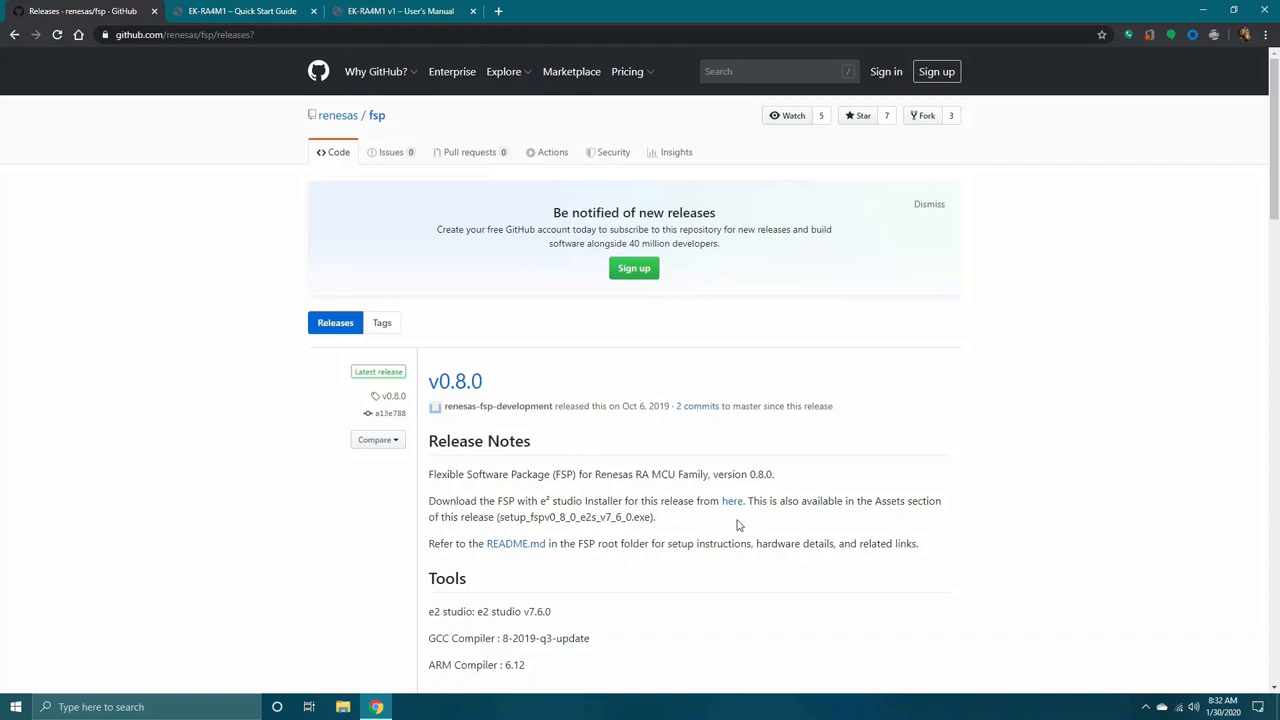
mouse_move(732, 500)
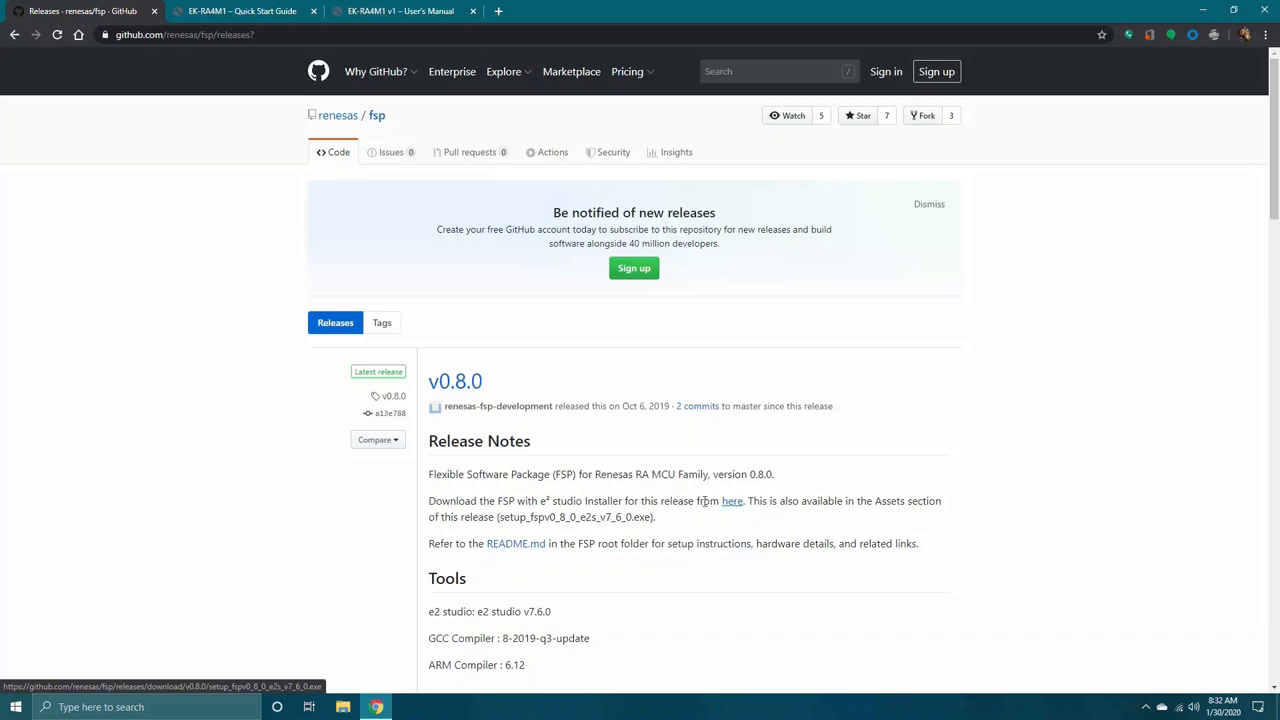
Download the FSP v0.8.0 with e2 studio installer from the release notes 'here' link
left_click(344, 708)
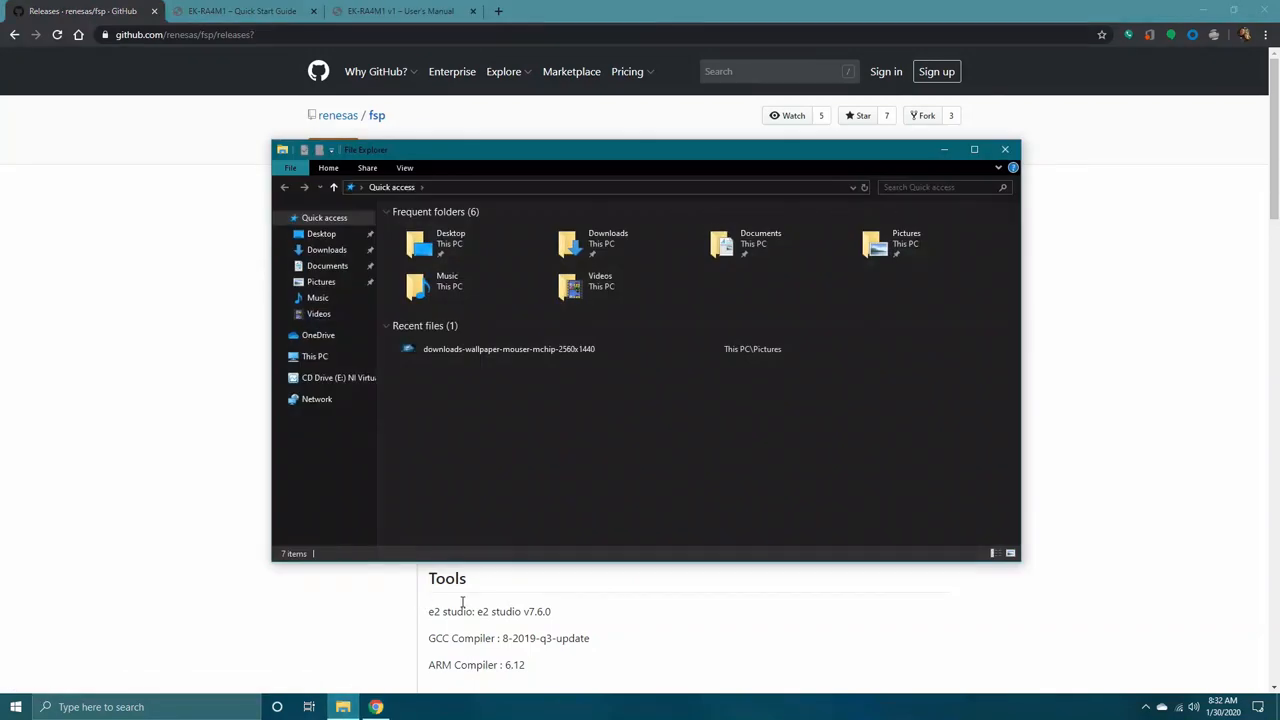
Run setup_fspv0_8_0_e2s_v7_6_0.exe from Downloads and allow it through User Account Control
left_click(328, 248)
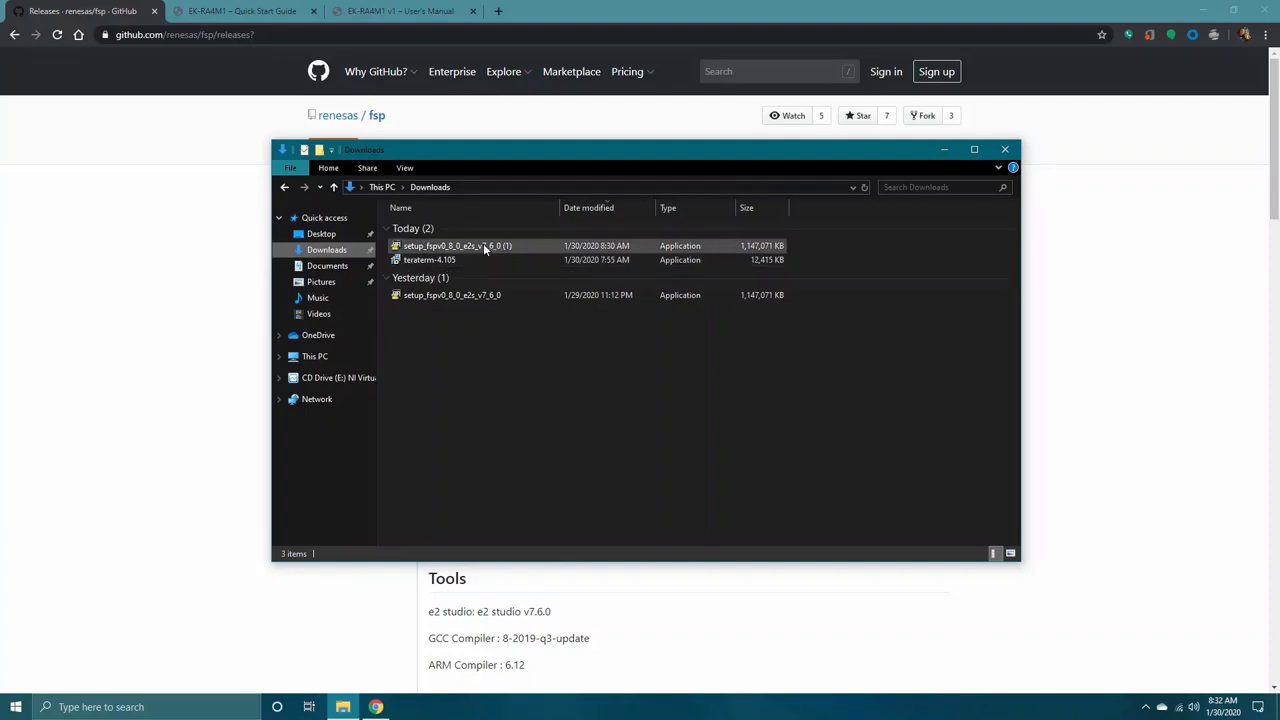
double_click(456, 244)
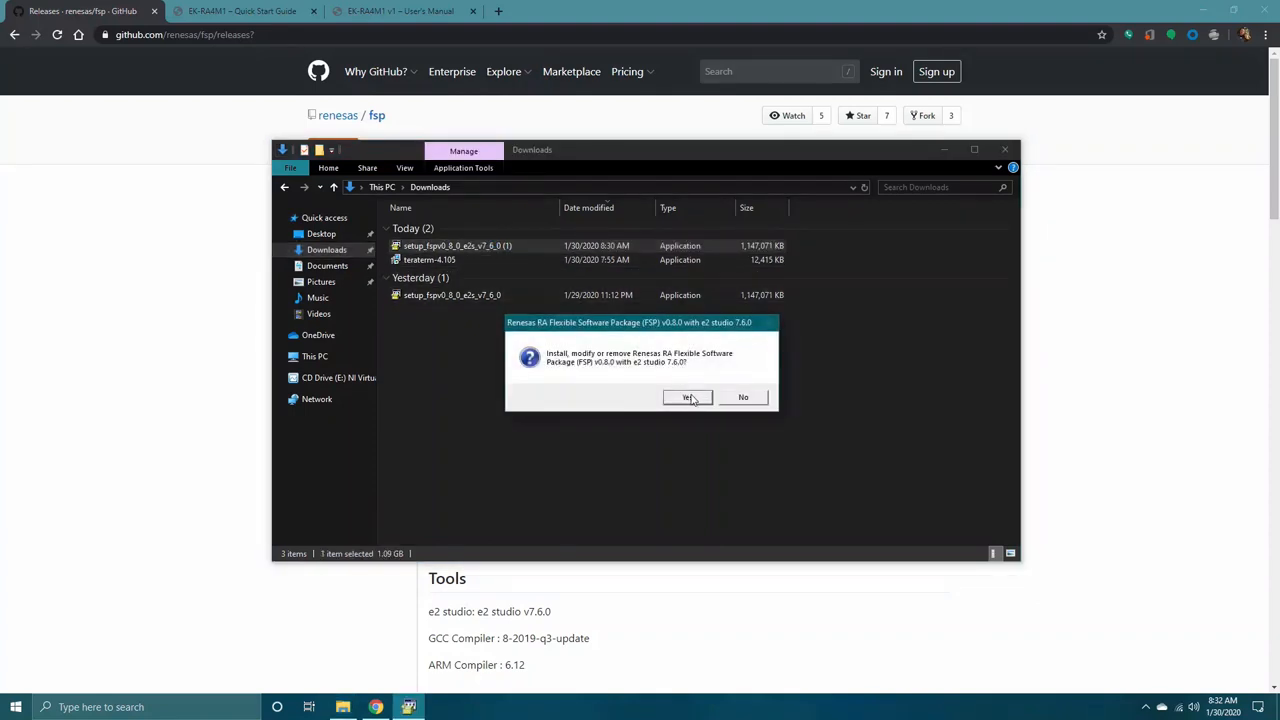
left_click(688, 396)
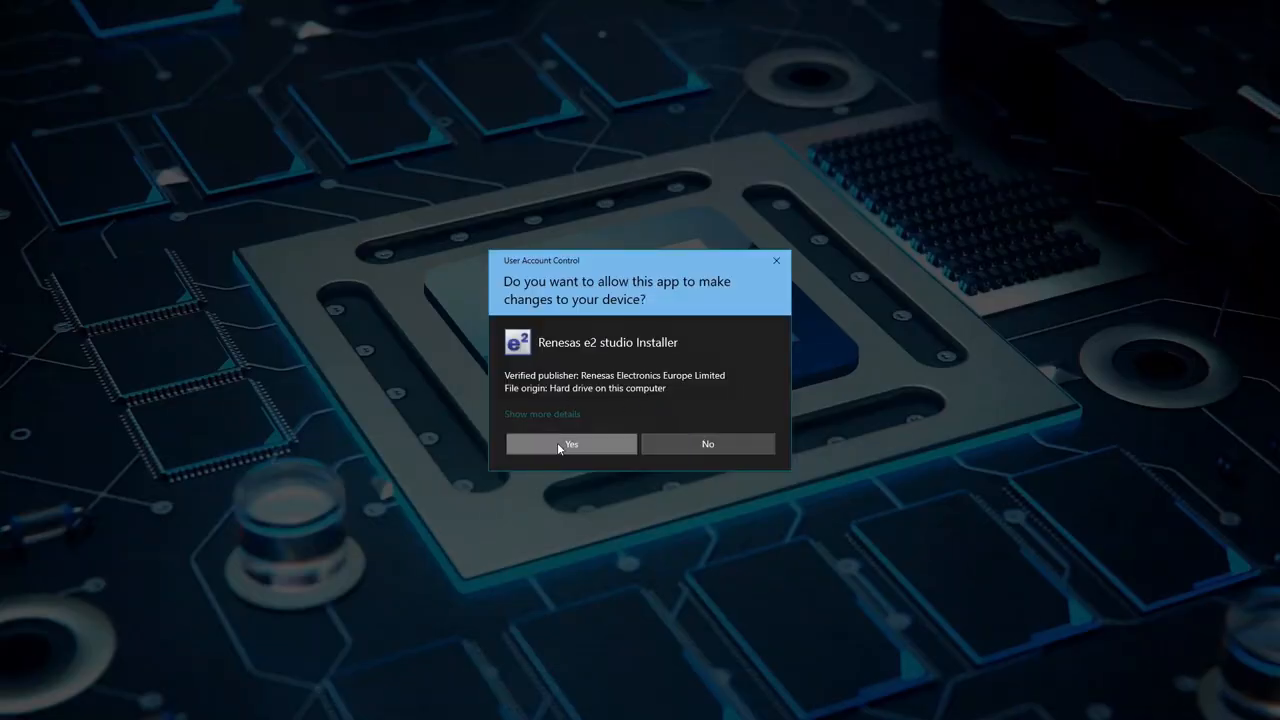
left_click(572, 444)
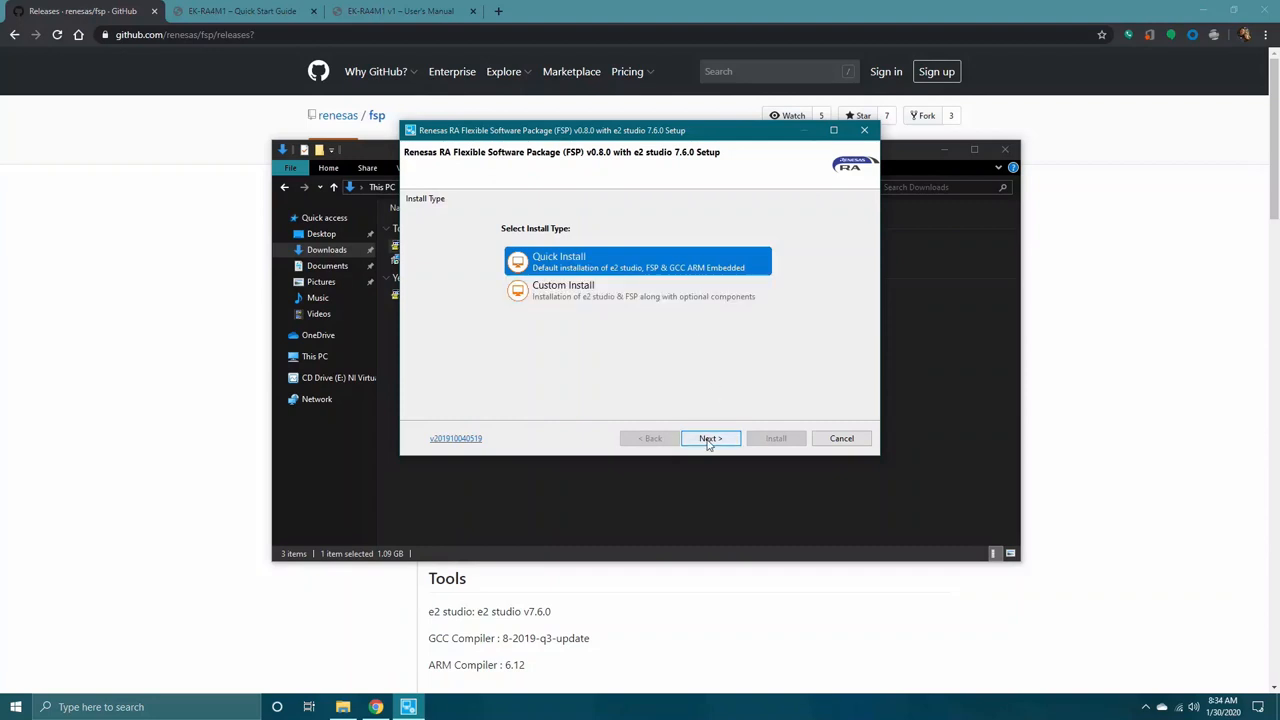
Choose Quick Install, change the install location, and continue to the Licenses page
left_click(710, 438)
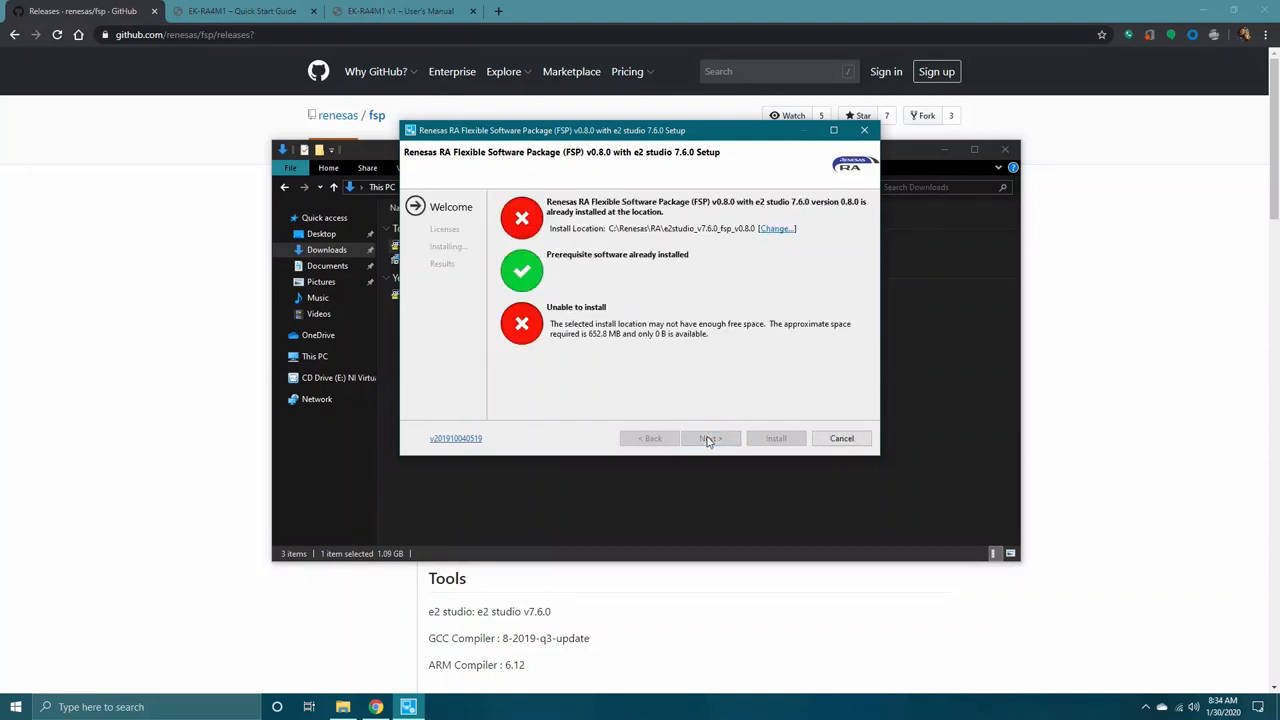
mouse_move(768, 232)
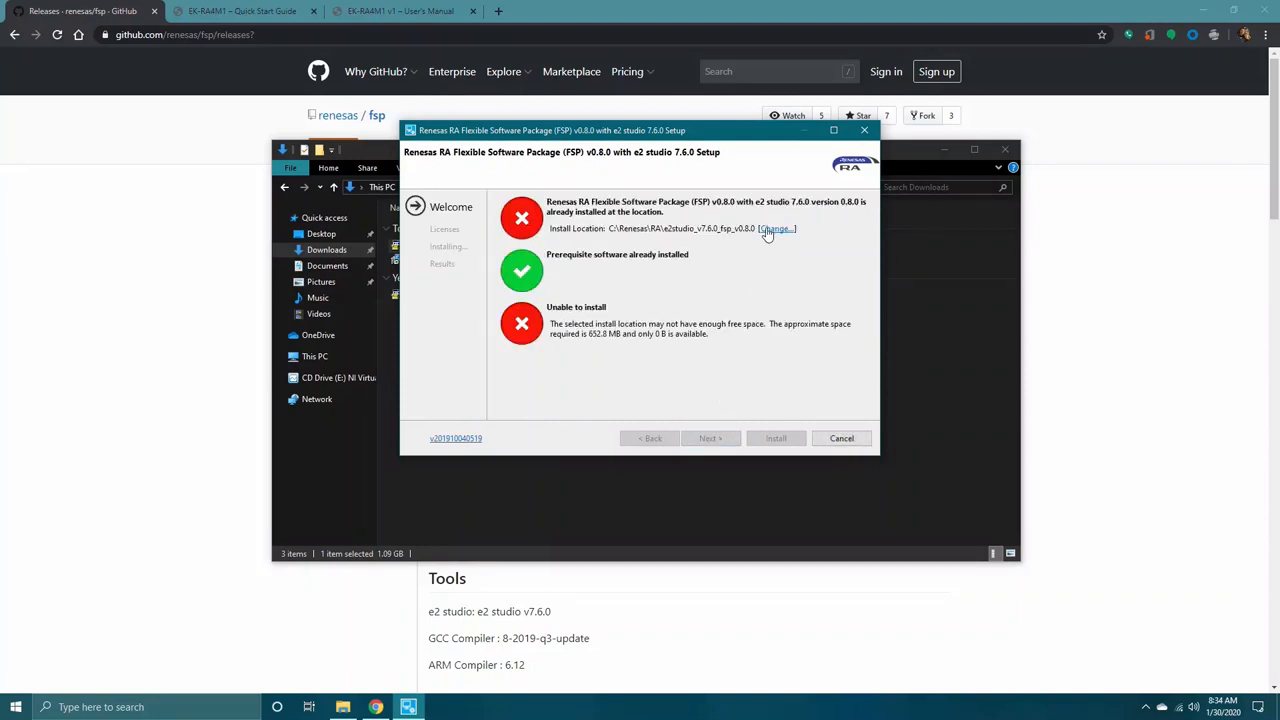
left_click(776, 228)
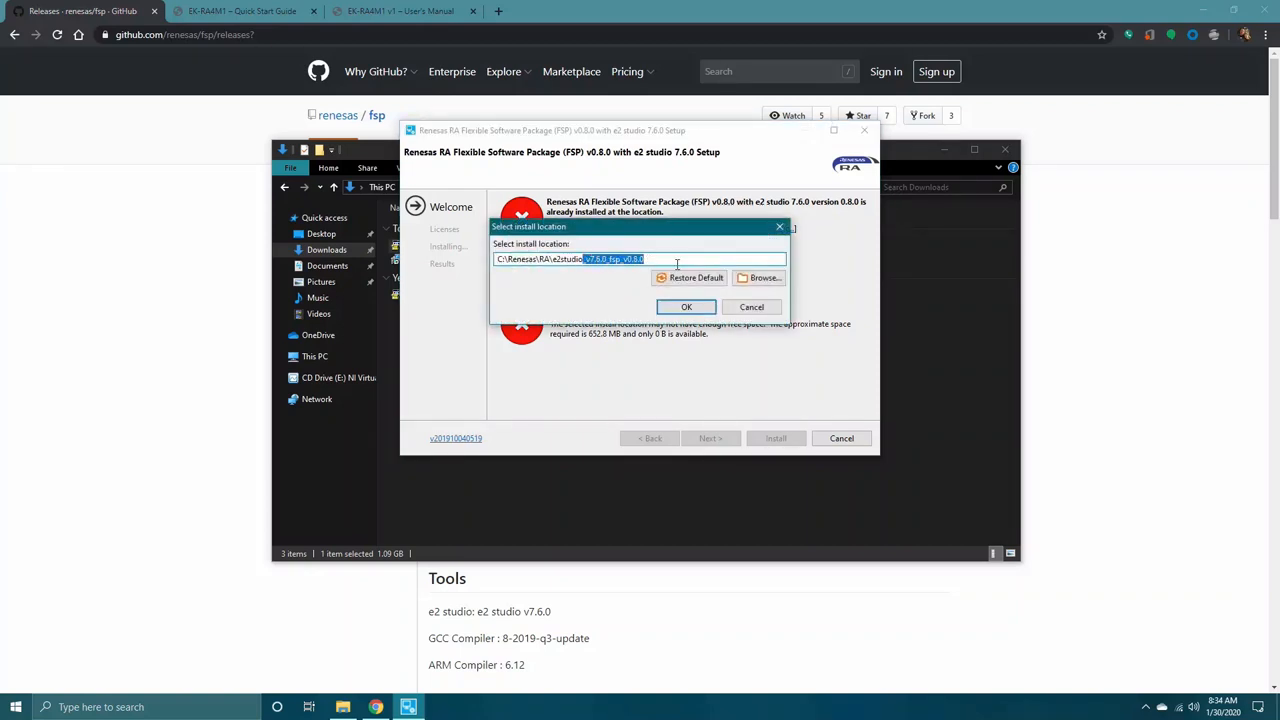
left_click(686, 308)
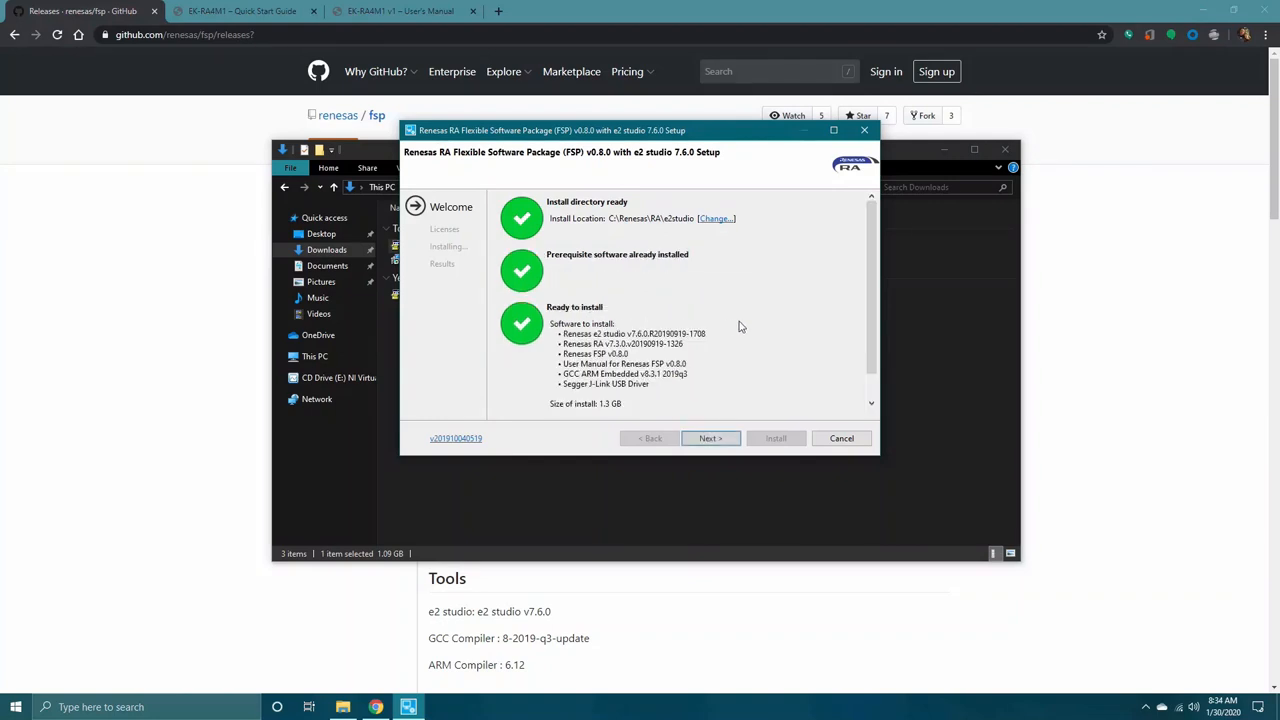
left_click(710, 438)
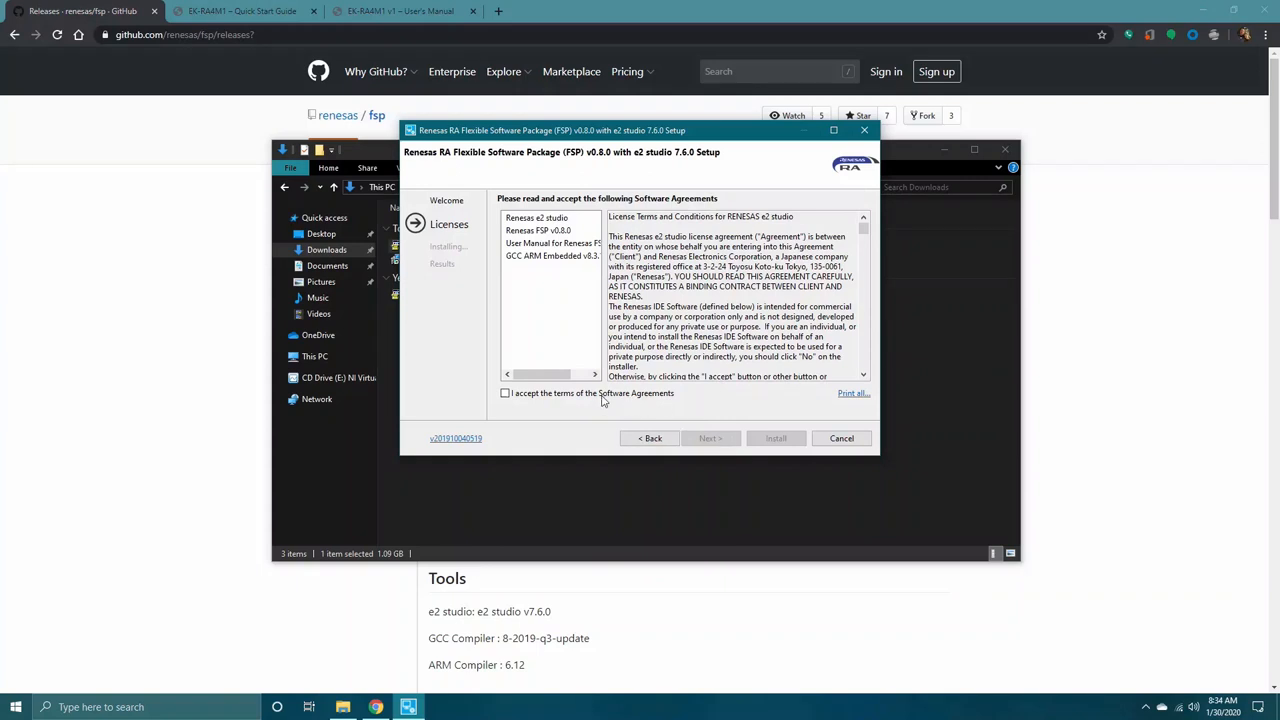
Accept the license terms, install FSP with e2 studio, and finish without viewing the user manual
left_click(504, 392)
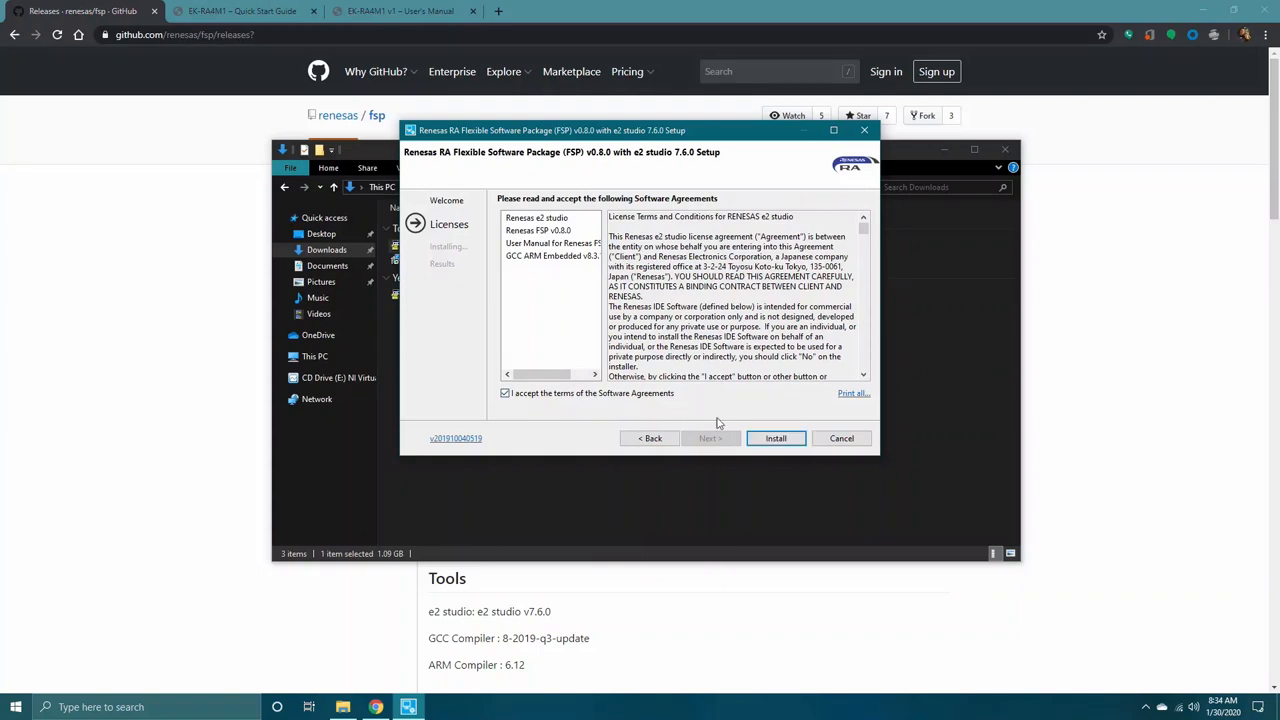
left_click(776, 438)
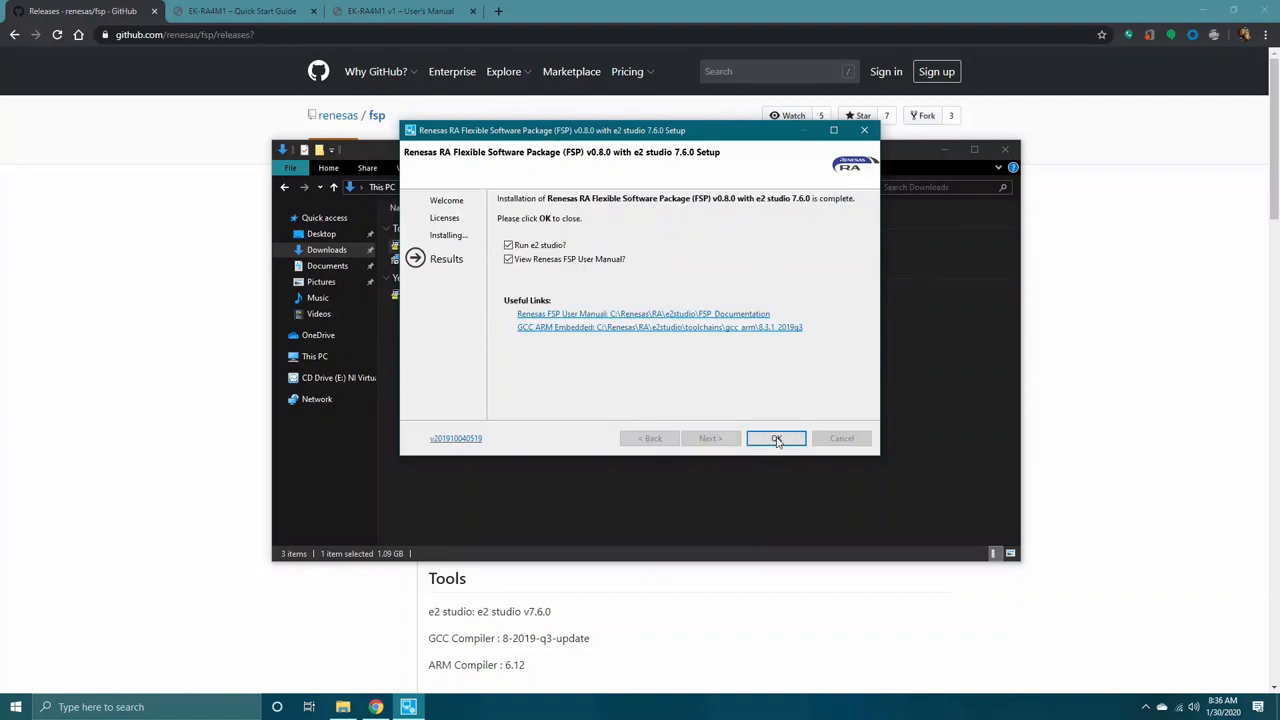
left_click(508, 260)
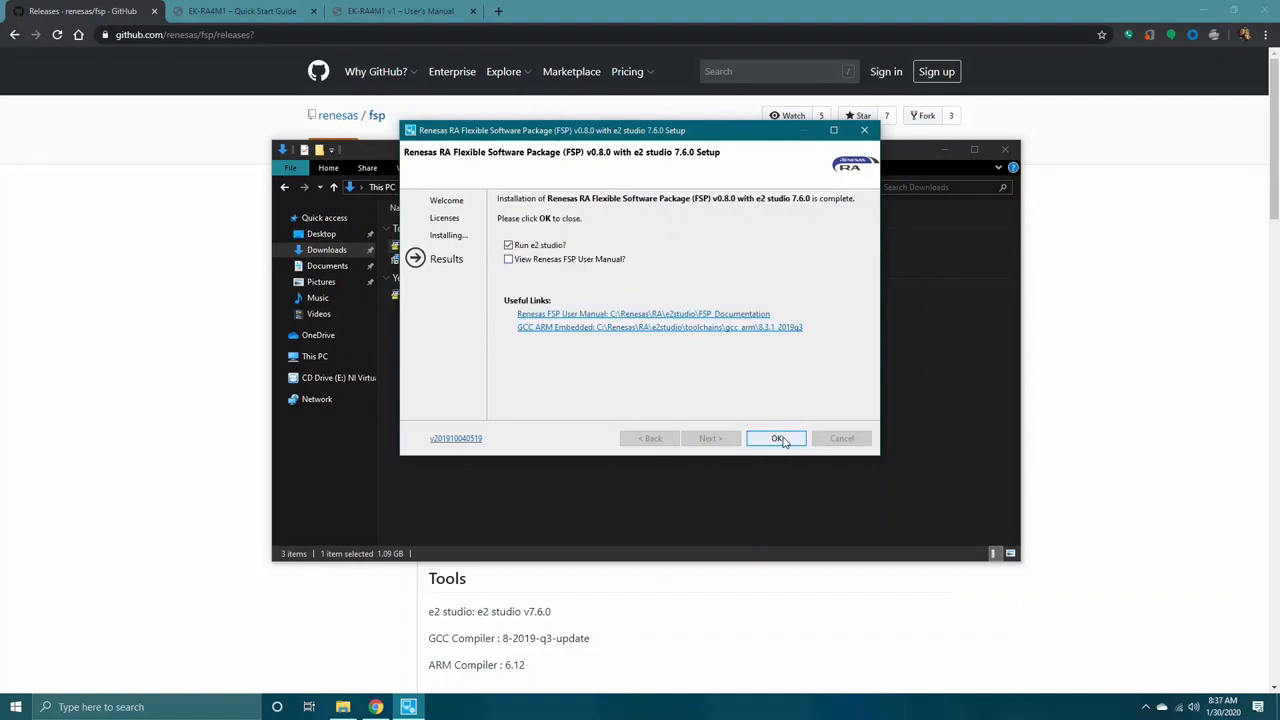
left_click(776, 438)
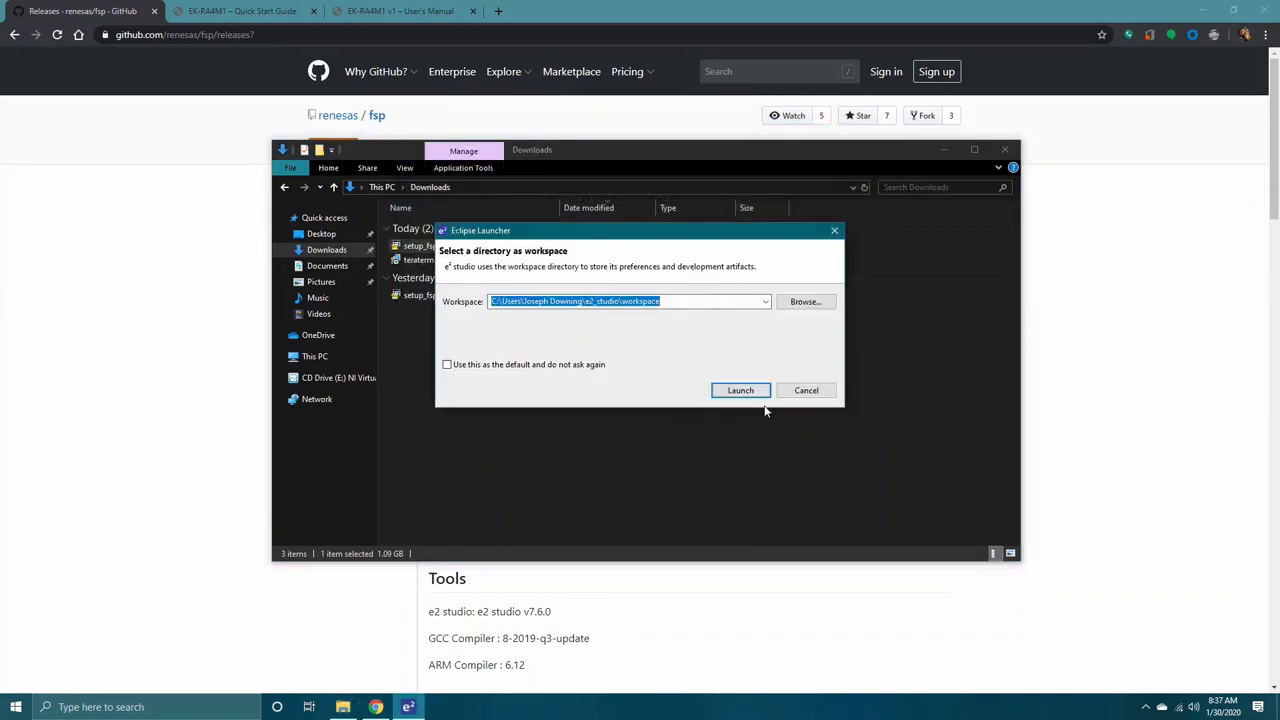
Launch e2 studio with the default workspace path
left_click(740, 390)
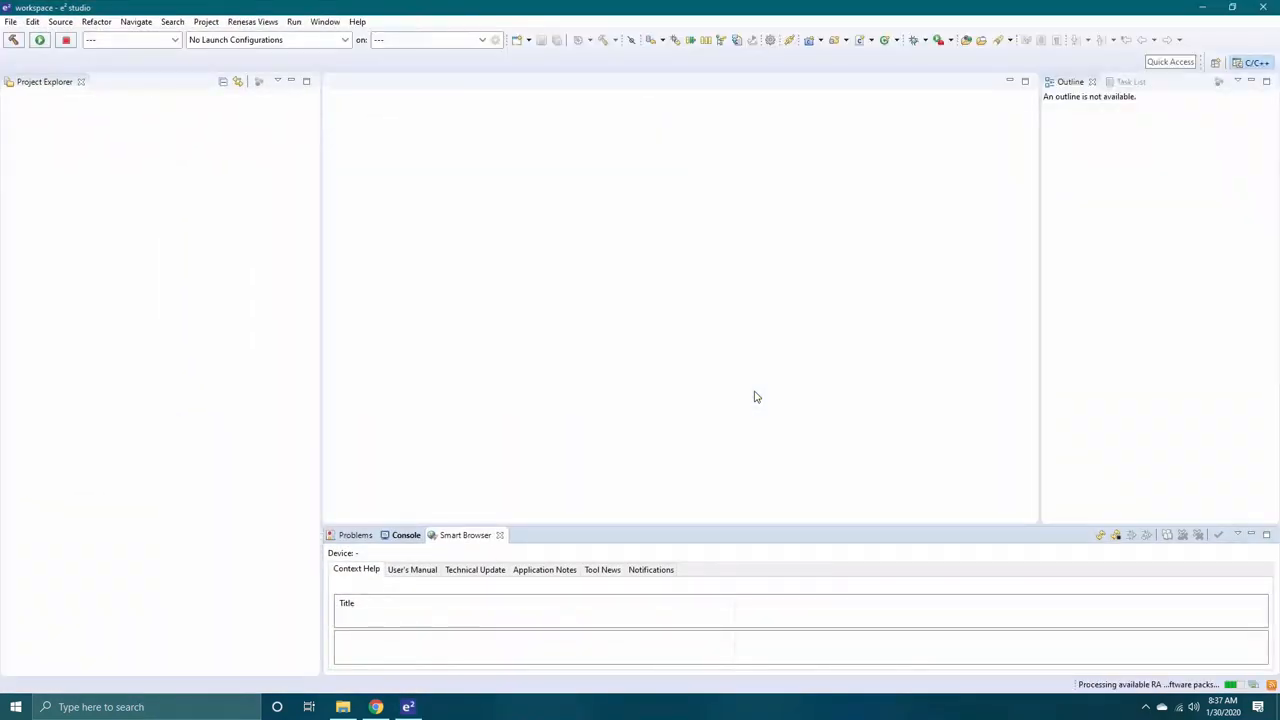
left_click(374, 708)
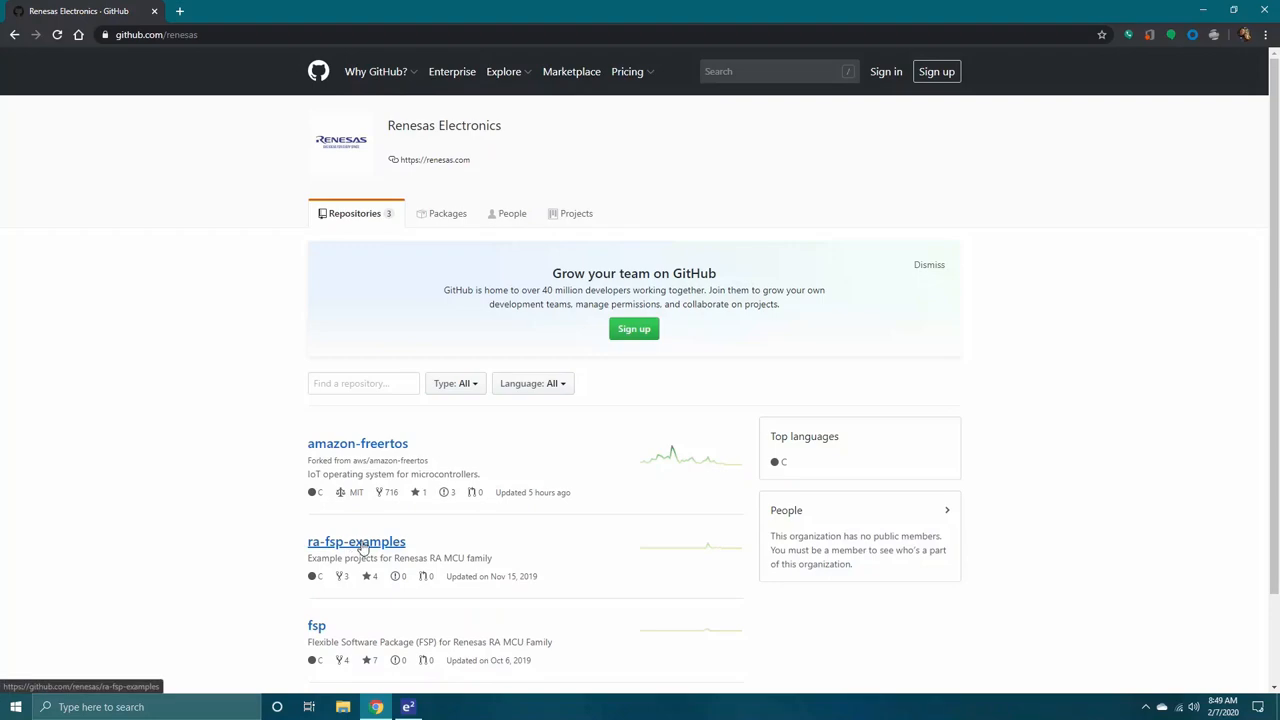
Navigate ra-fsp-examples > example_projects > ek_ra4m1 > downloadable and download download_all.zip
left_click(356, 540)
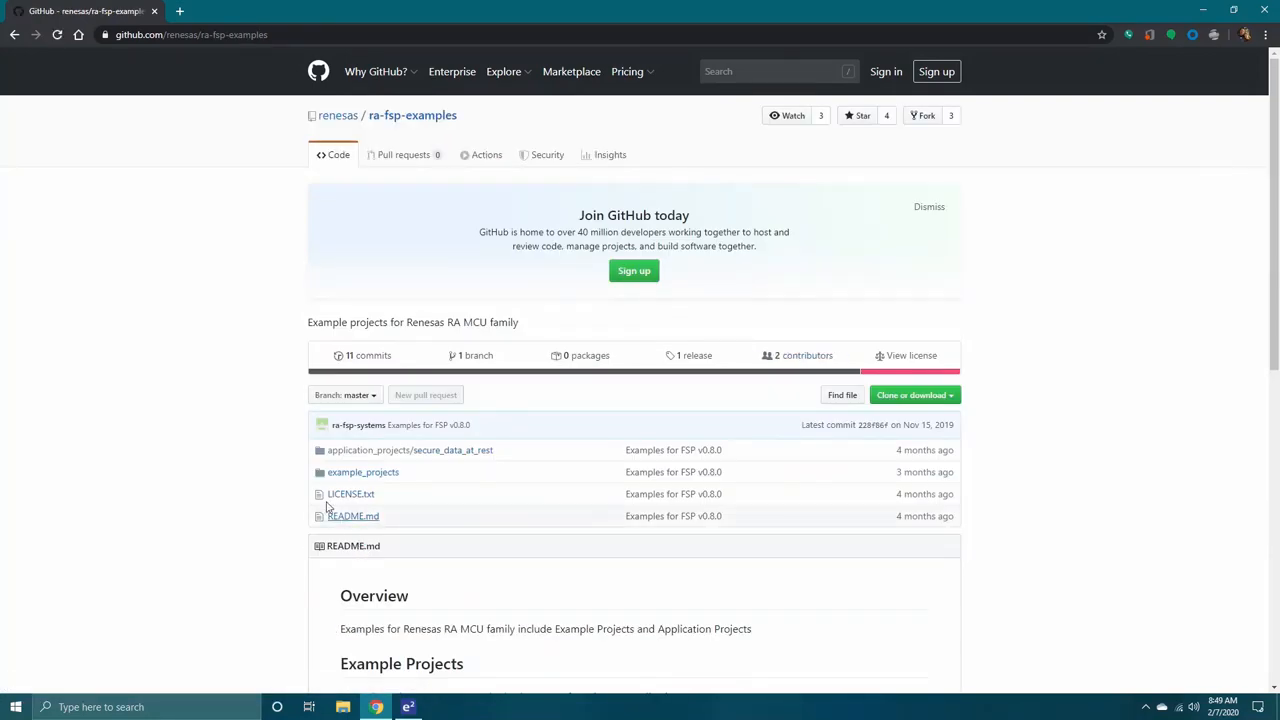
scroll("down", 3)
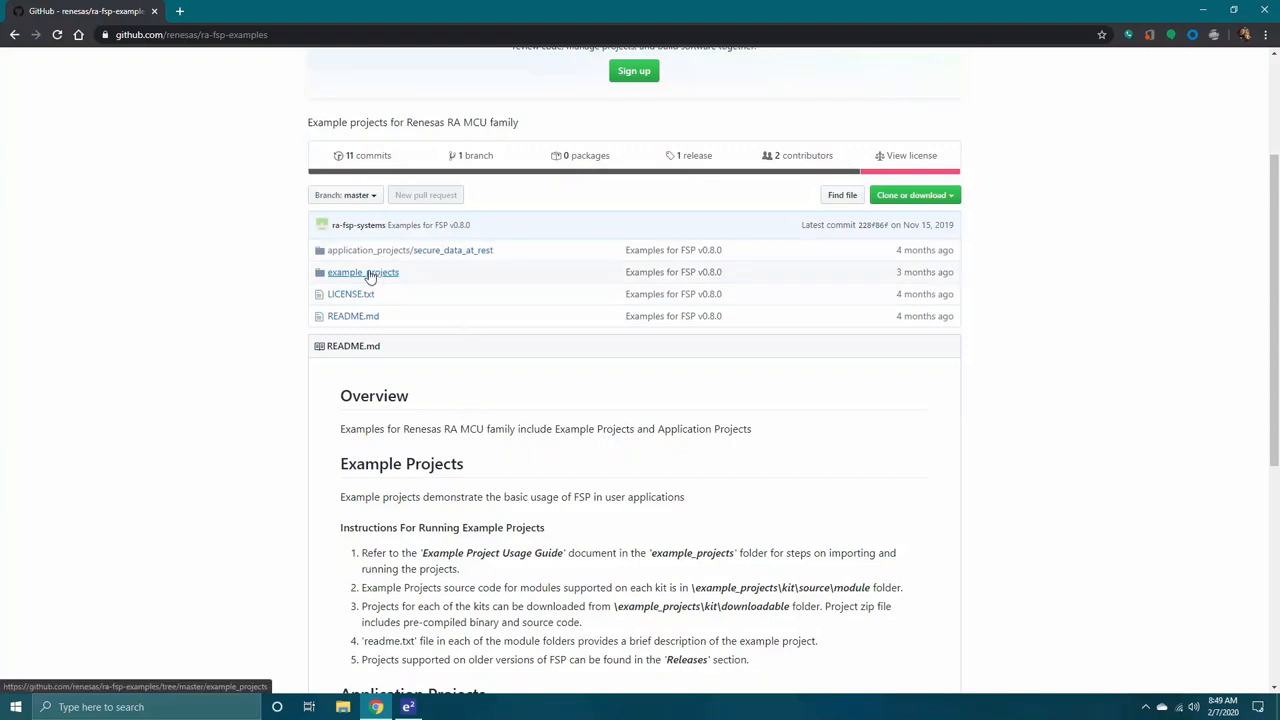
left_click(362, 272)
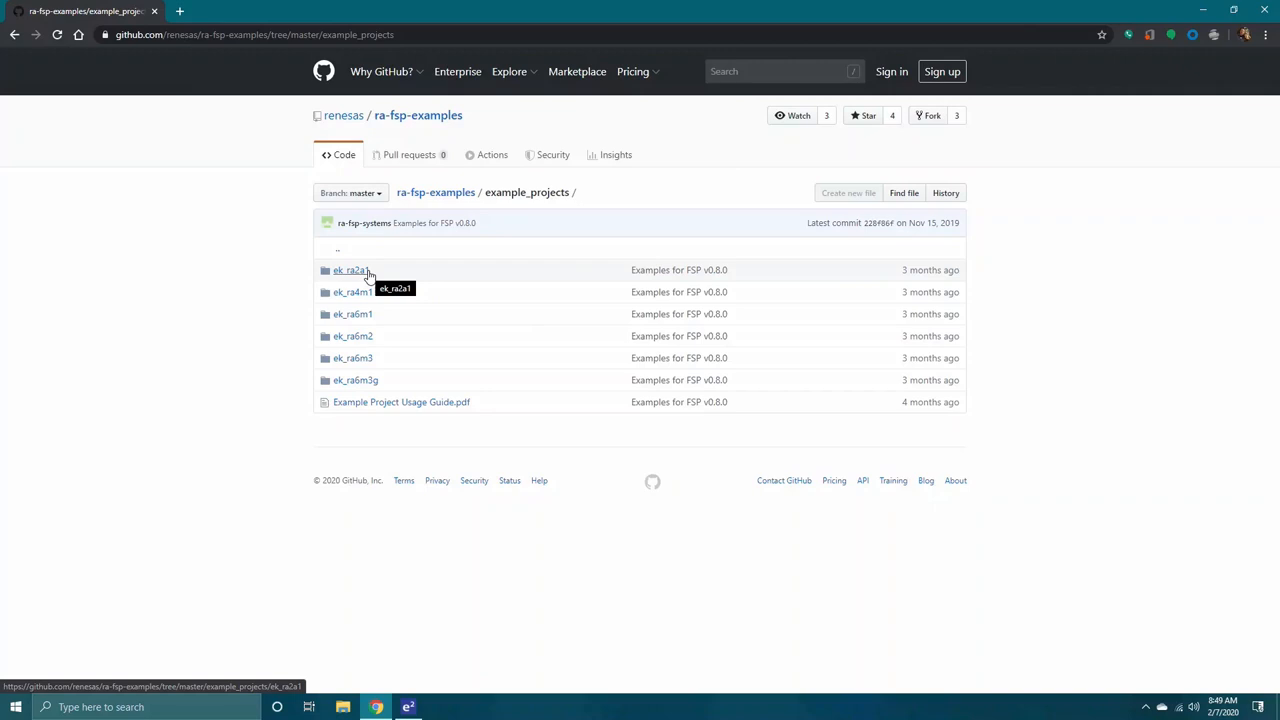
mouse_move(352, 292)
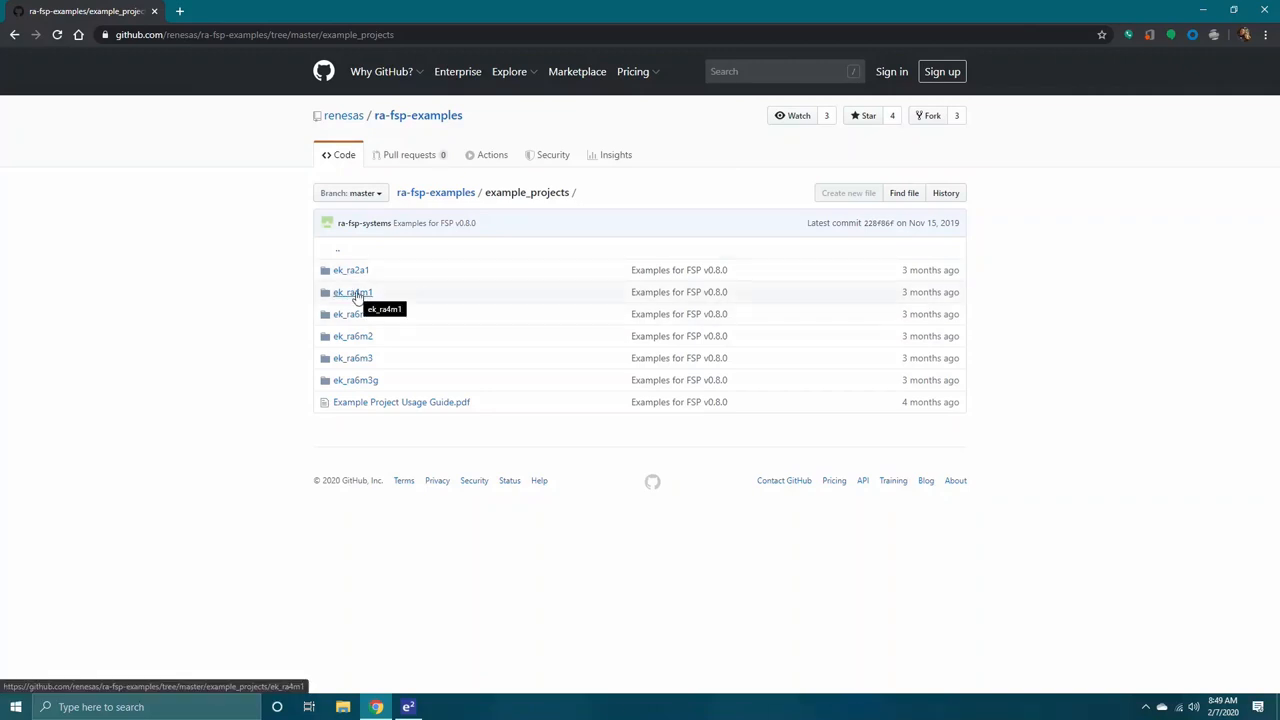
left_click(352, 292)
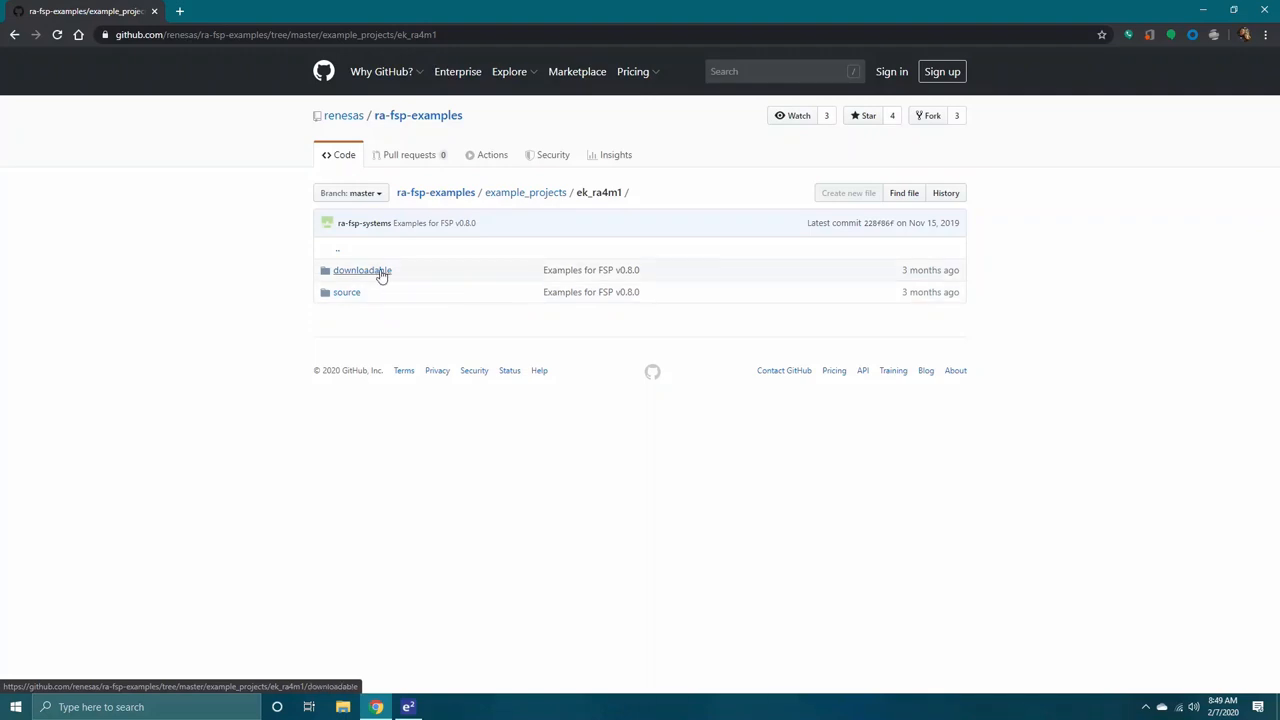
left_click(360, 270)
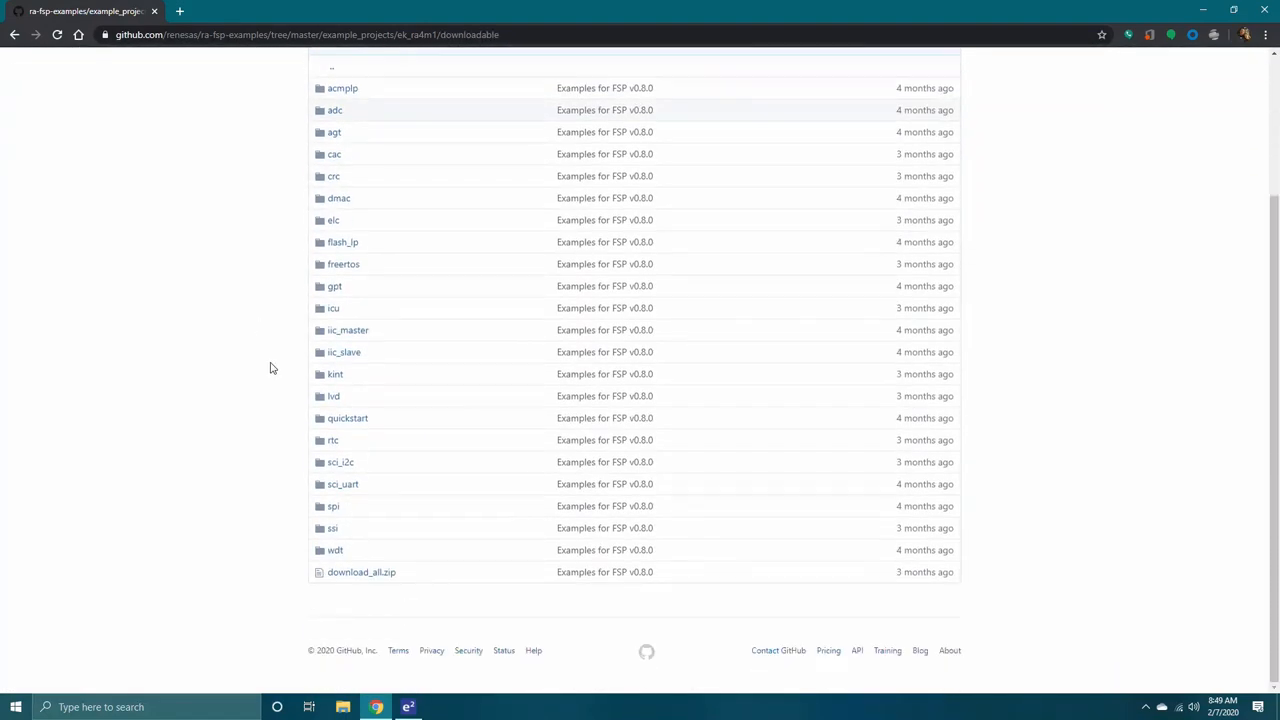
mouse_move(360, 572)
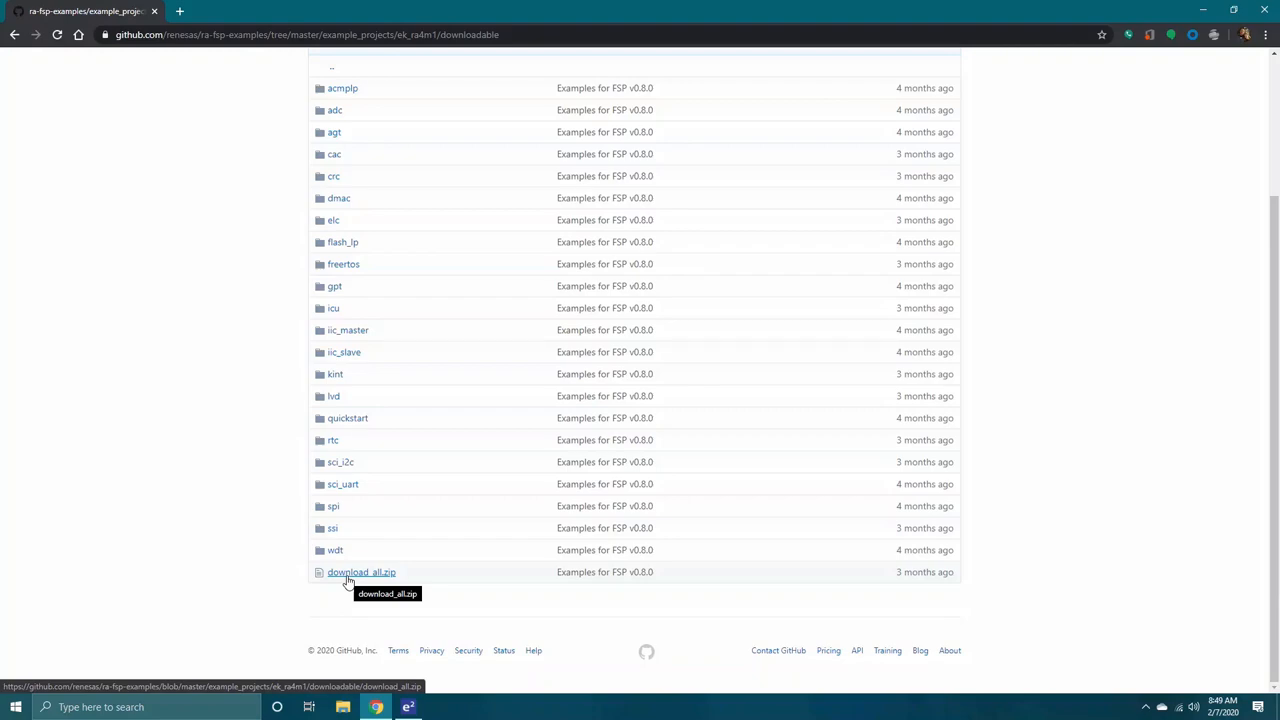
left_click(408, 708)
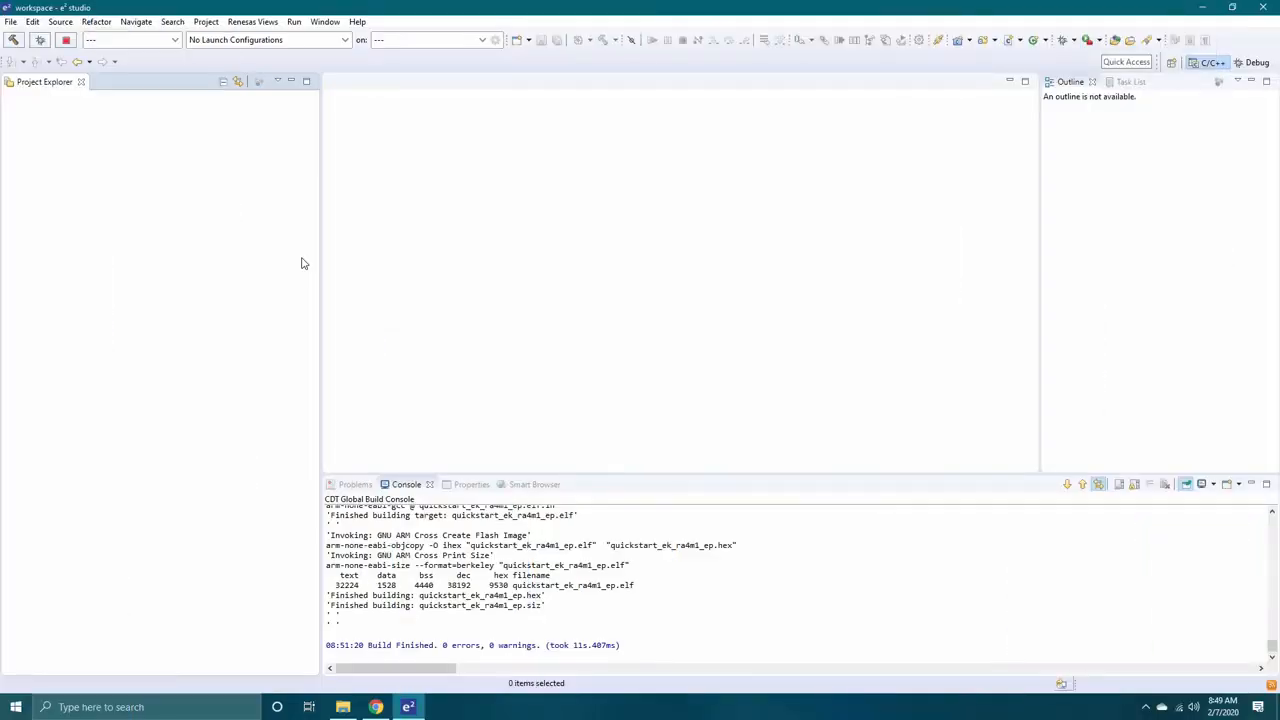
mouse_move(166, 52)
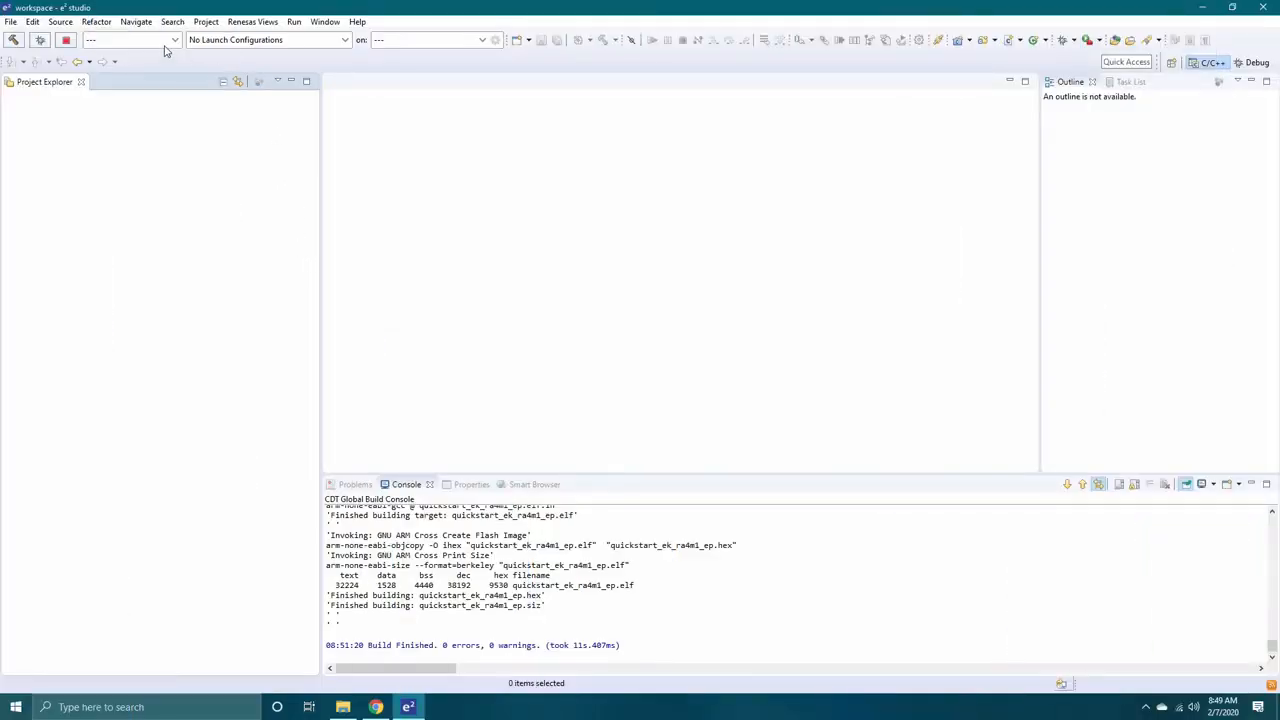
Start File > Import with General > Existing Projects into Workspace
left_click(10, 20)
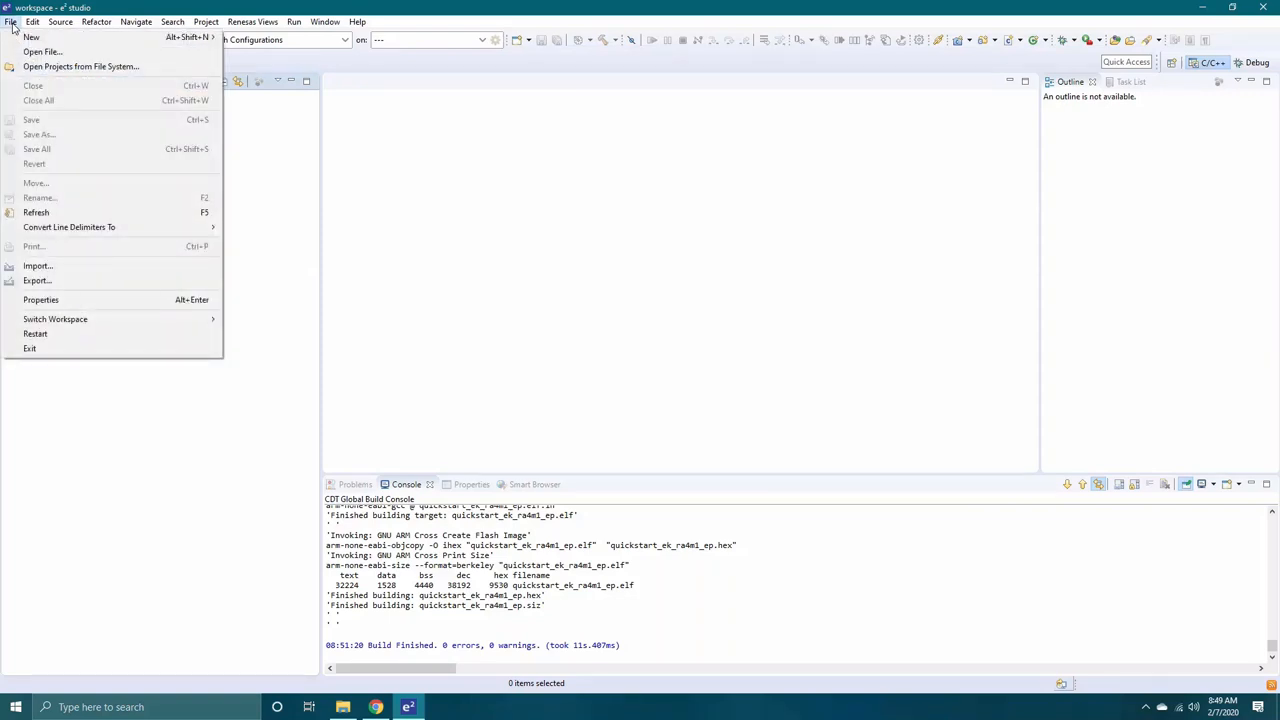
mouse_move(38, 266)
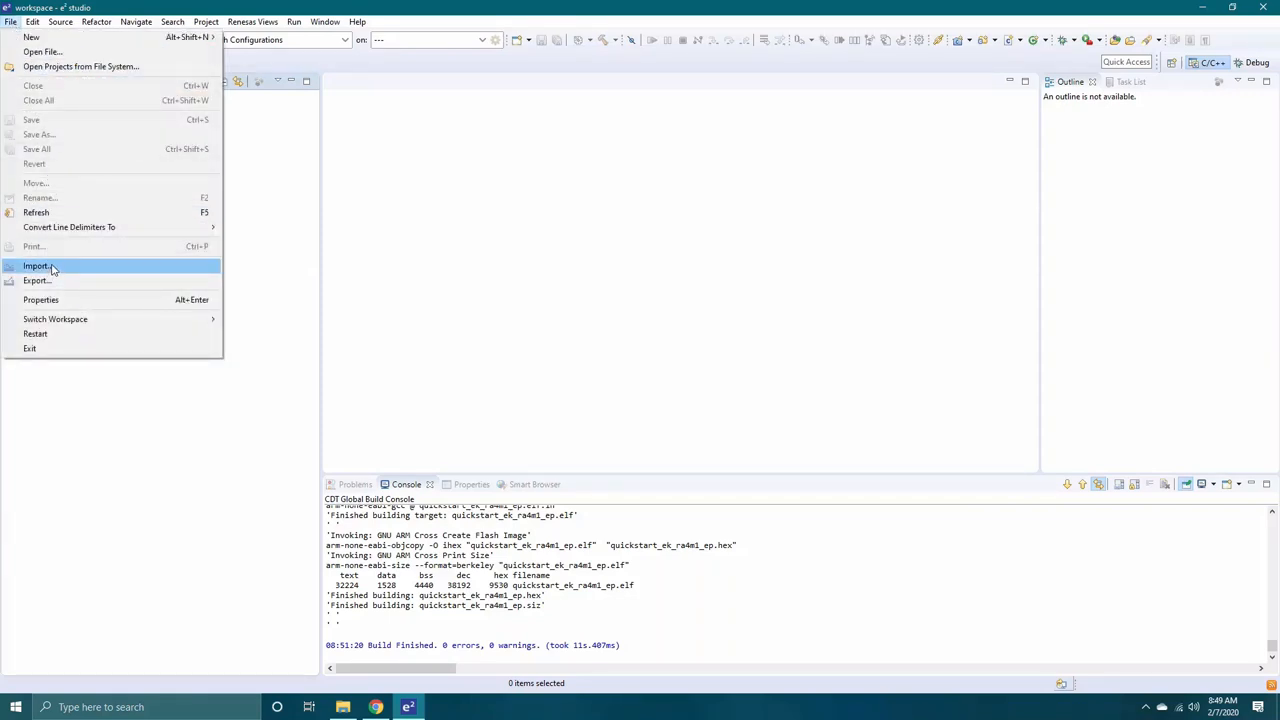
left_click(36, 266)
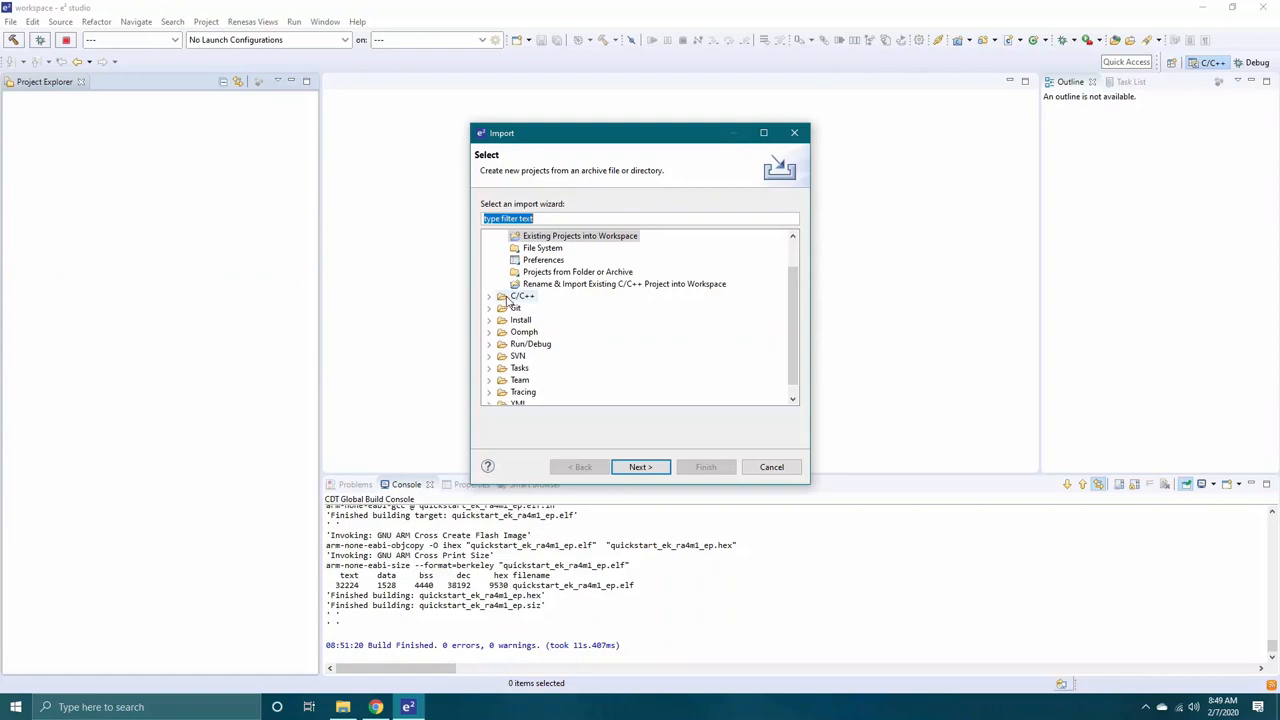
left_click(490, 236)
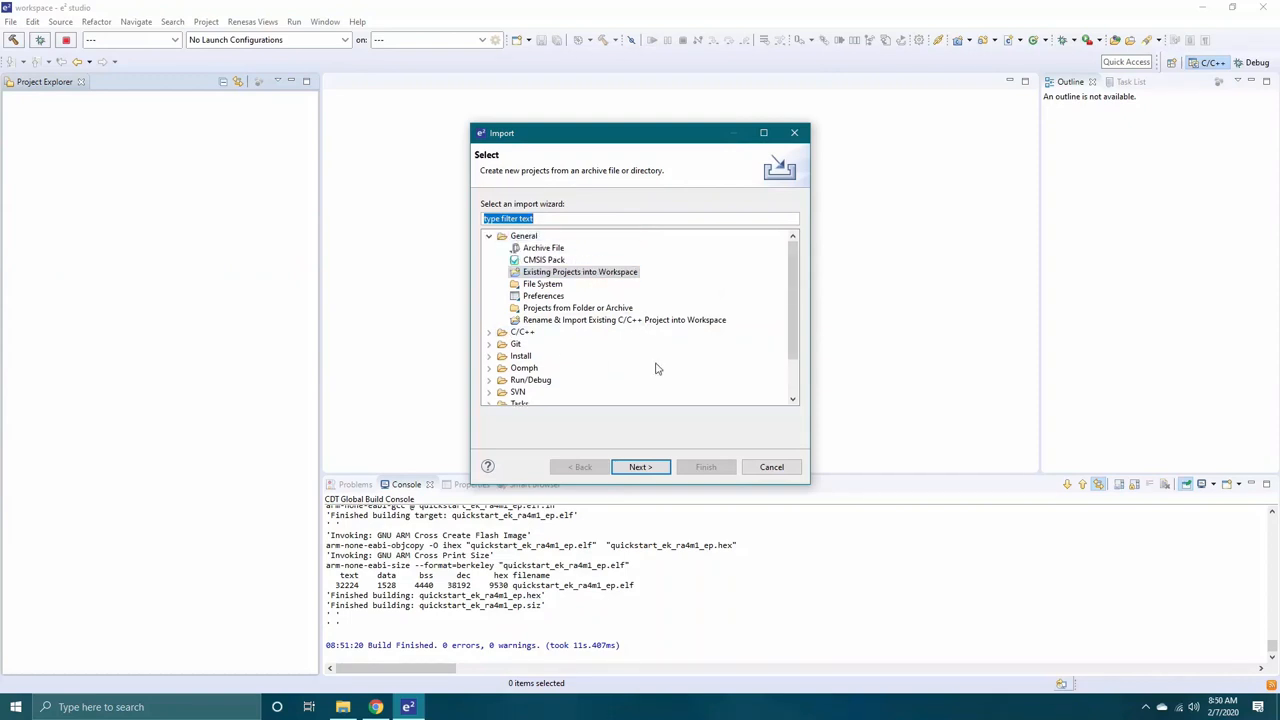
left_click(640, 468)
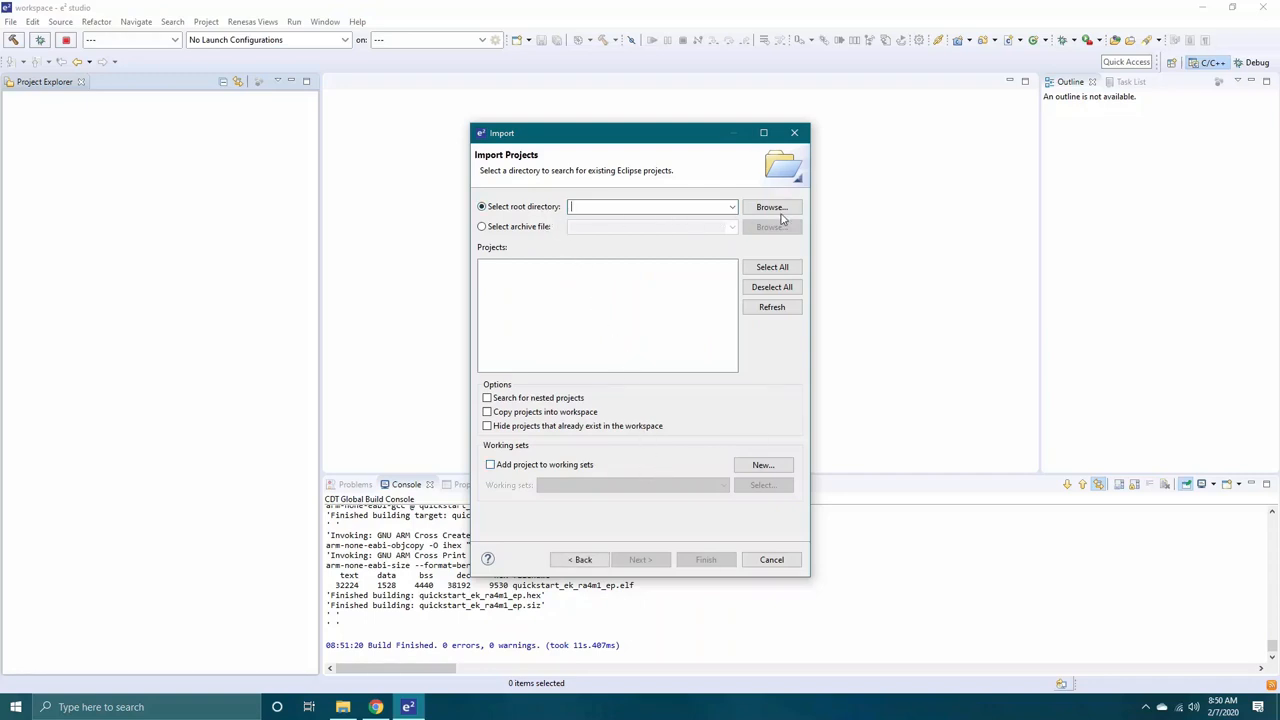
Browse to and select the quickstart_ek_ra6m1_ep folder as the import root directory
left_click(772, 206)
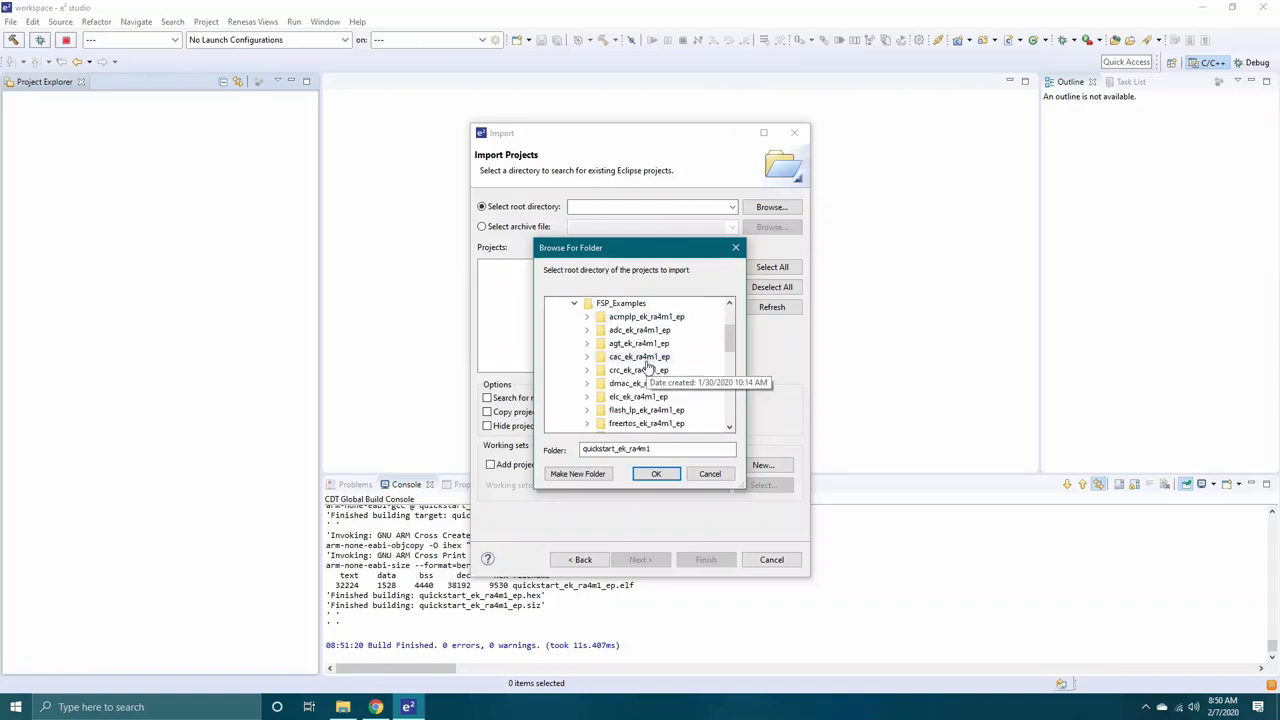
scroll("down", 3)
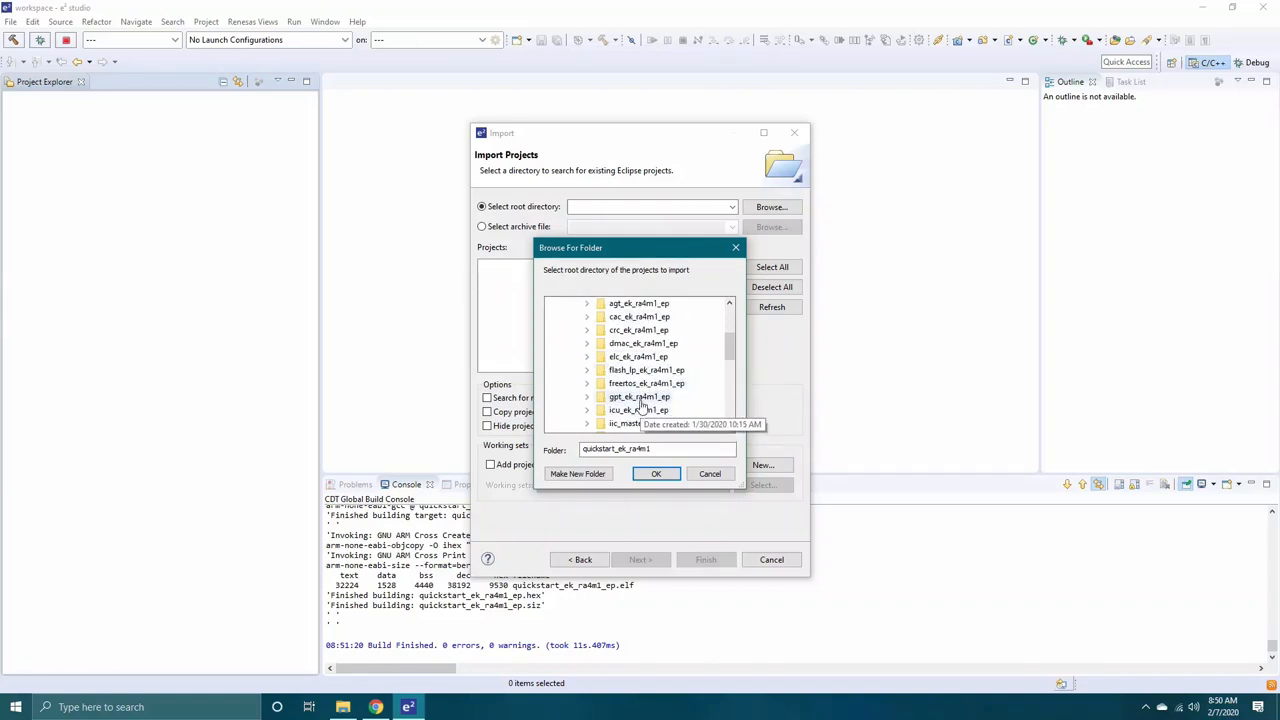
scroll("down", 3)
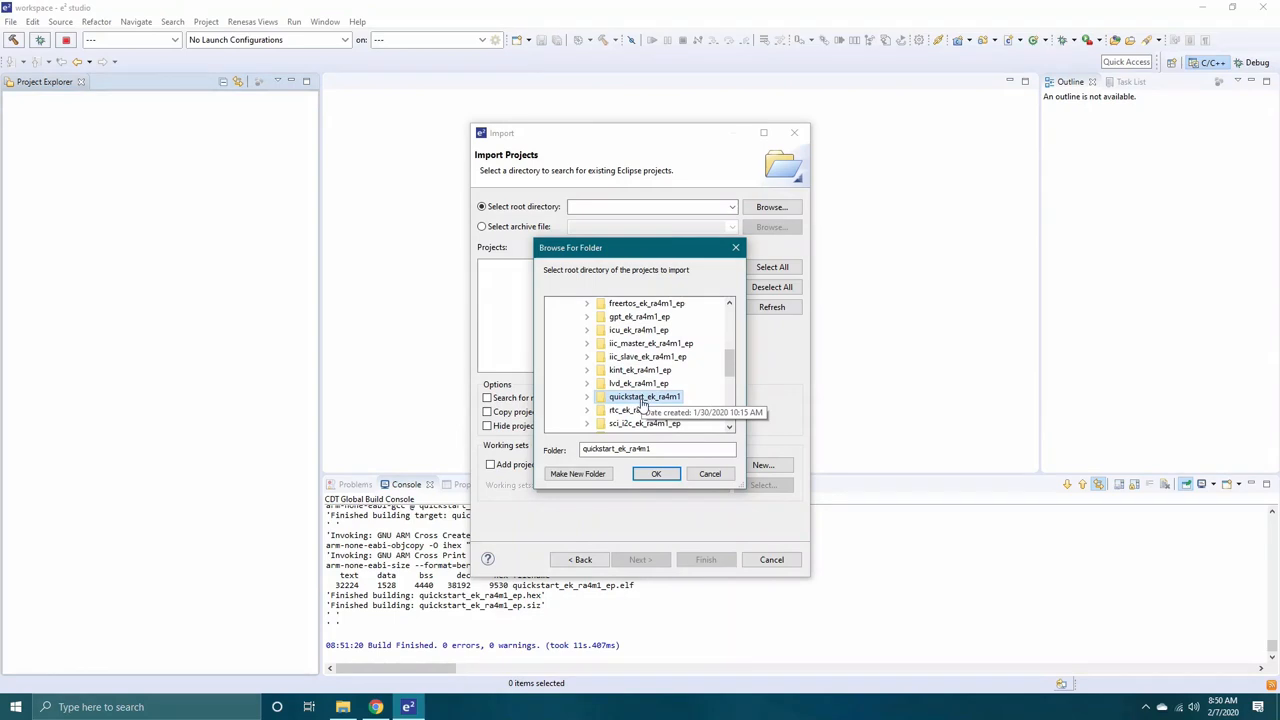
scroll("up", 3)
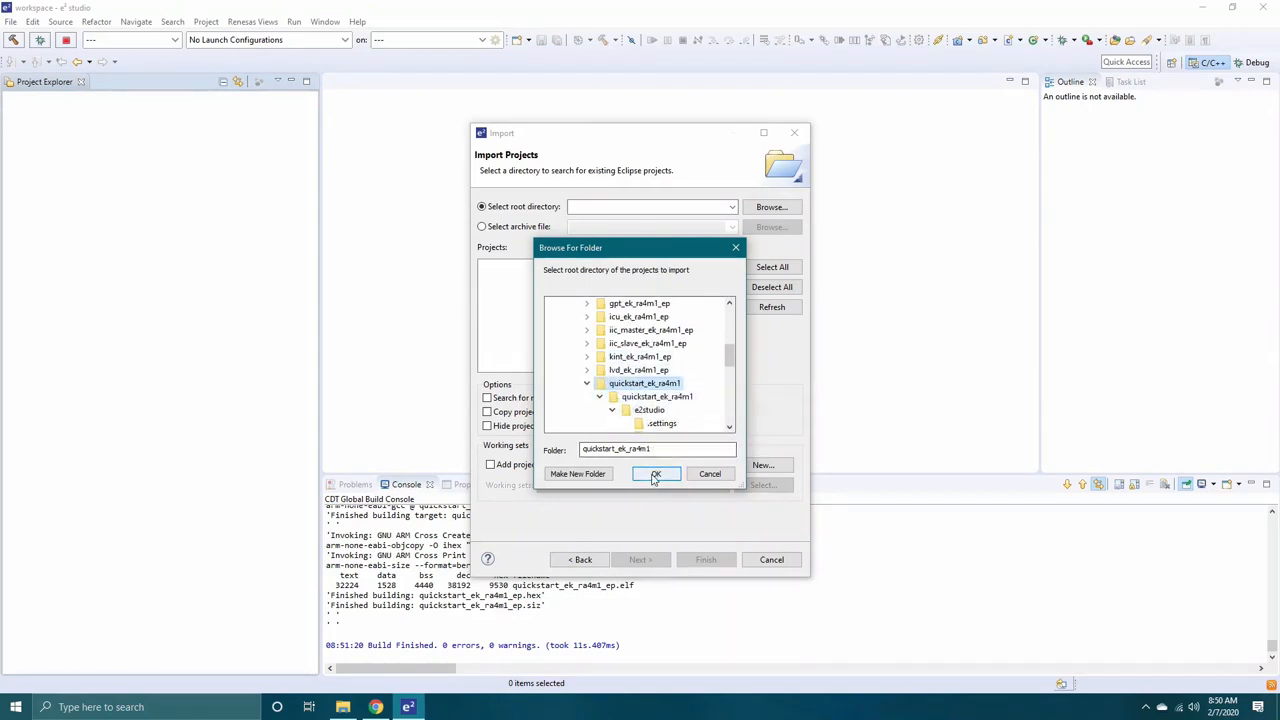
left_click(656, 472)
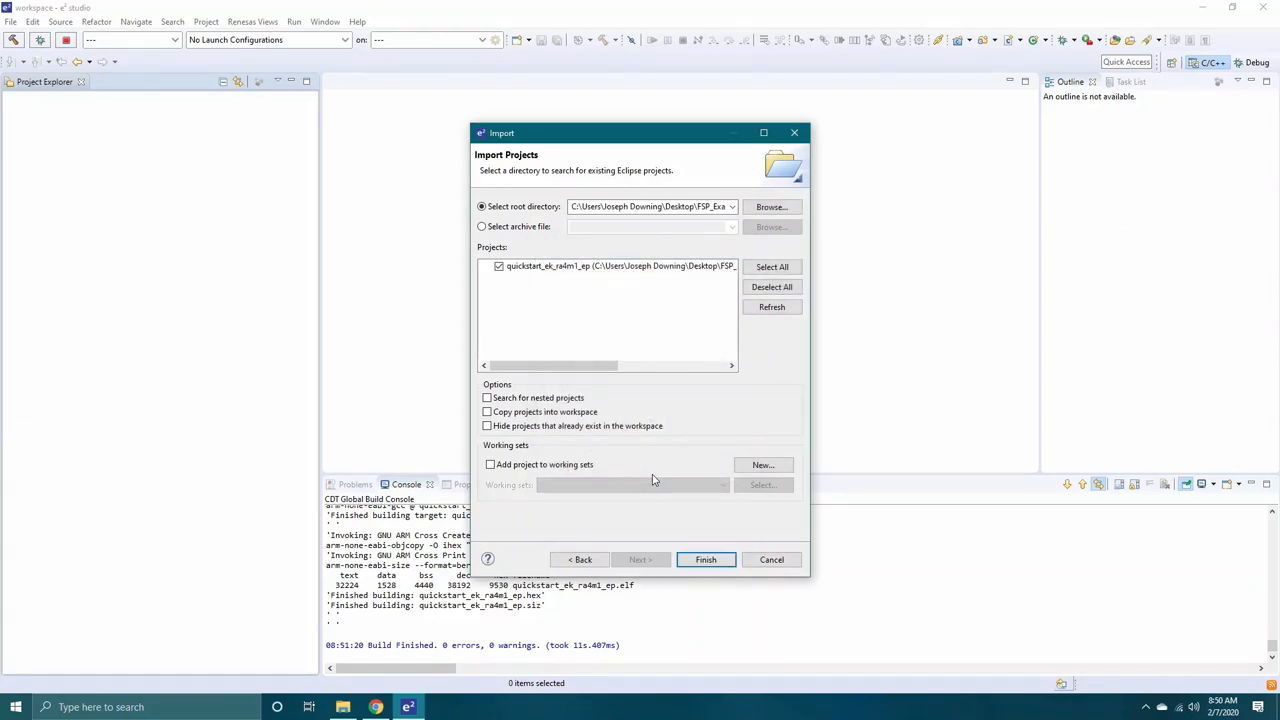
mouse_move(584, 418)
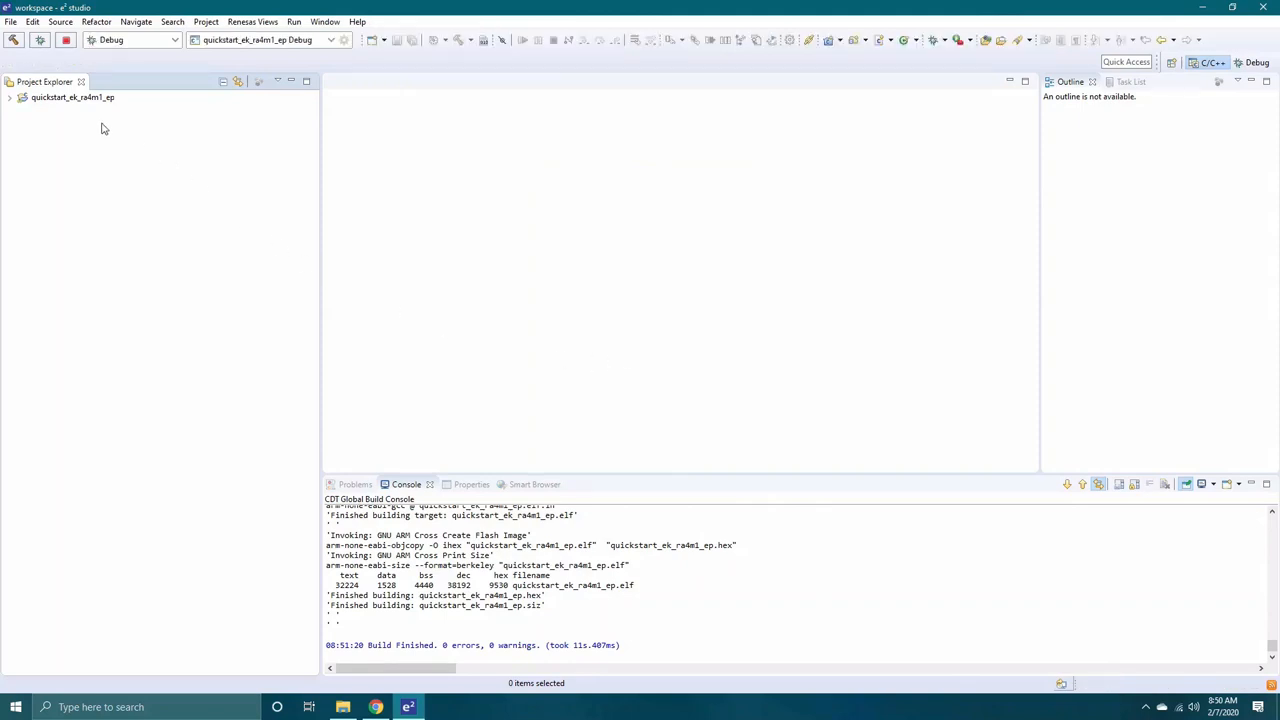
Expand the quickstart project and open its configuration.xml in the RA Configuration editor
left_click(8, 96)
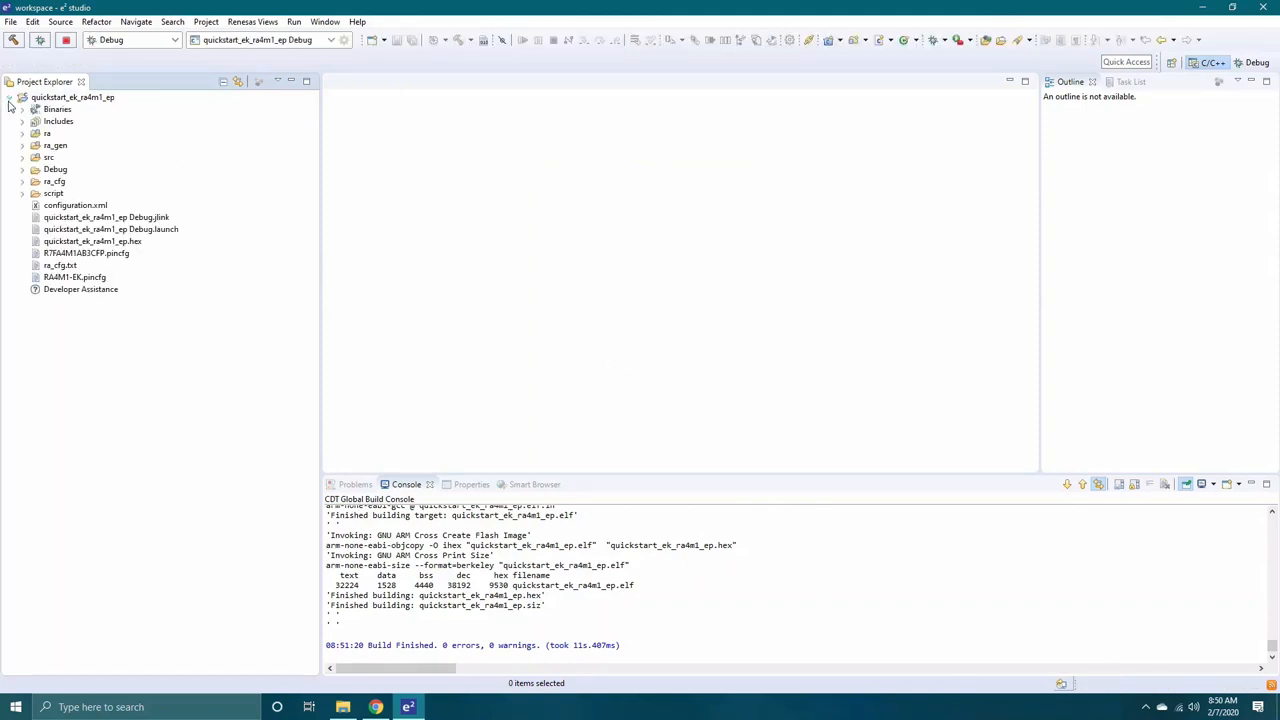
left_click(76, 204)
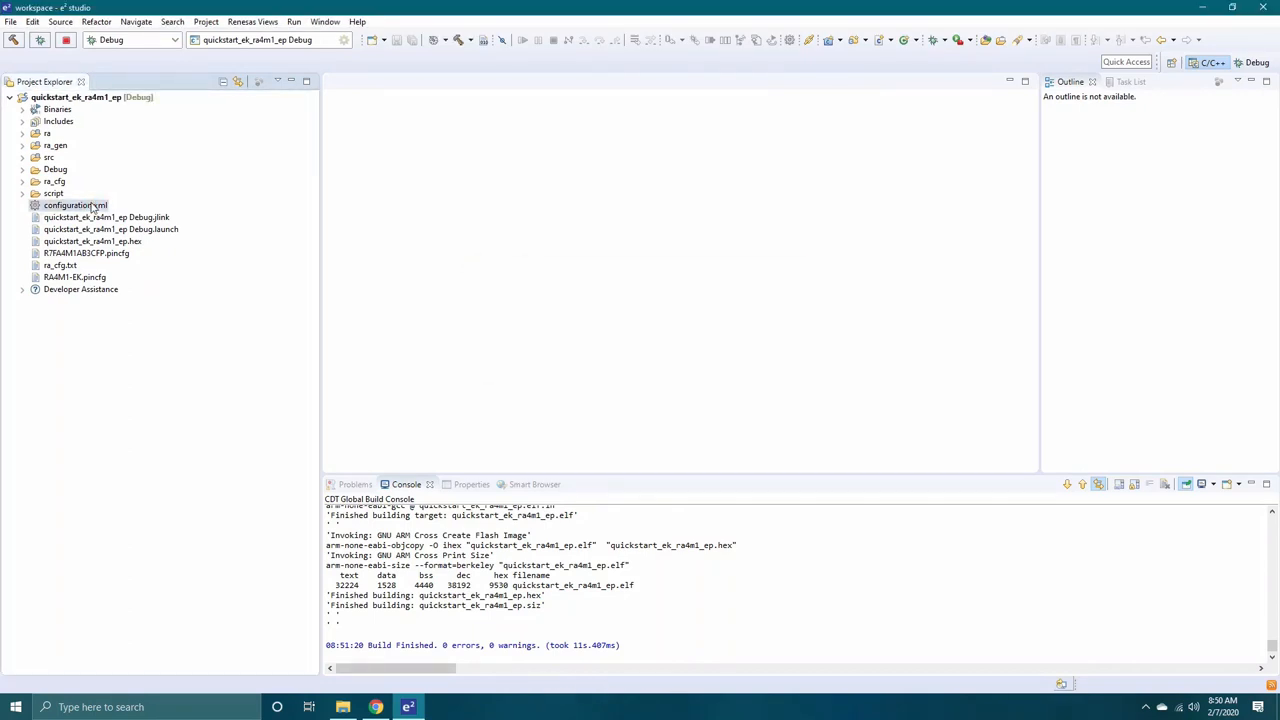
double_click(68, 204)
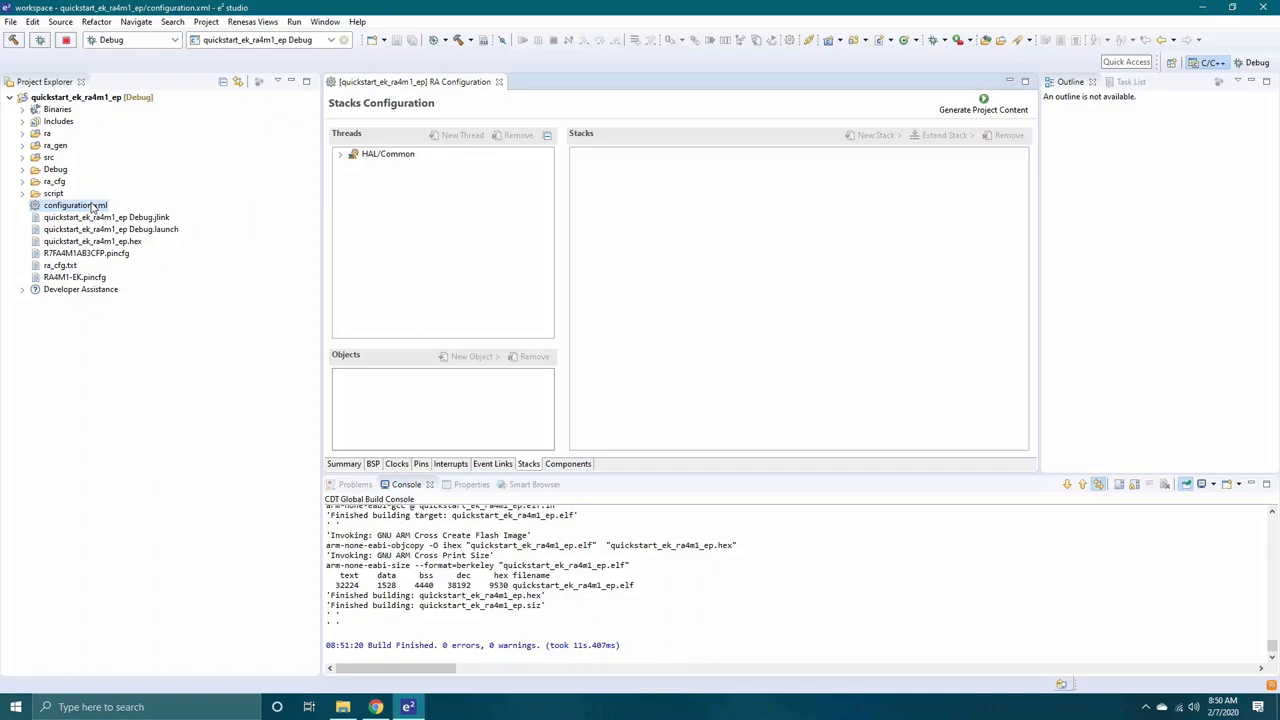
Expand the HAL/Common stacks and show the g_adc ADC driver's properties
left_click(340, 152)
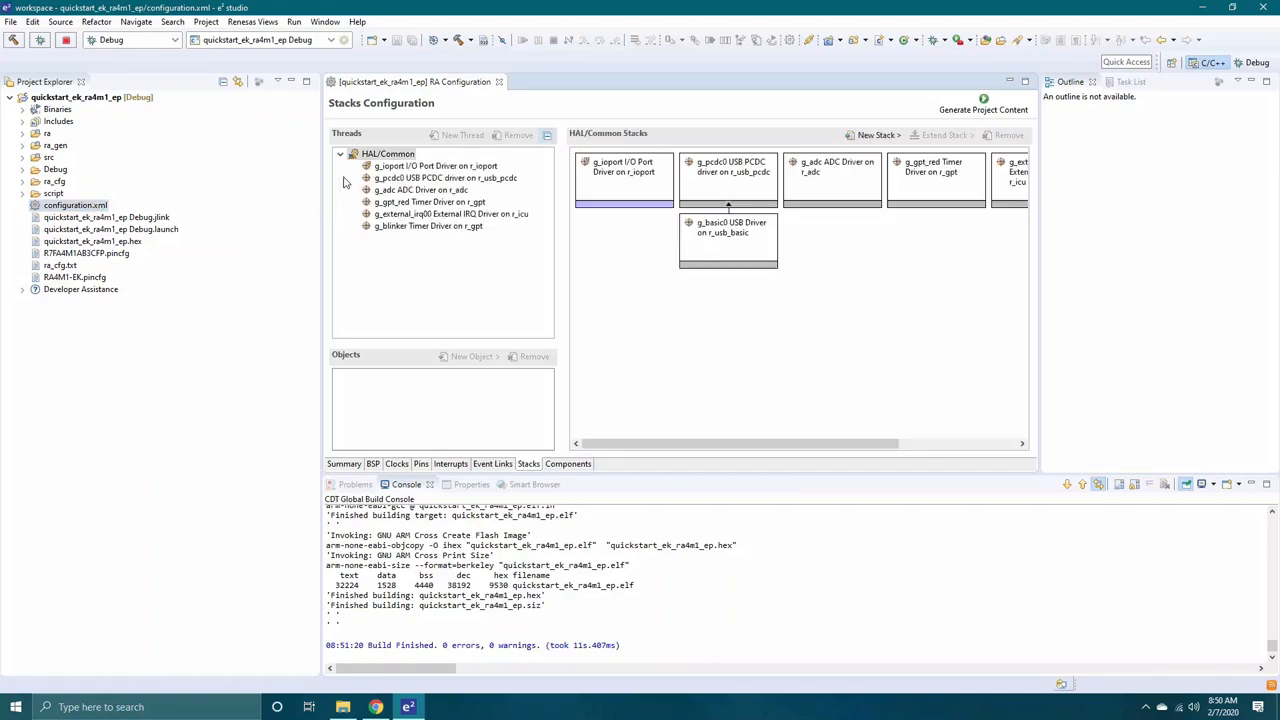
left_click(388, 152)
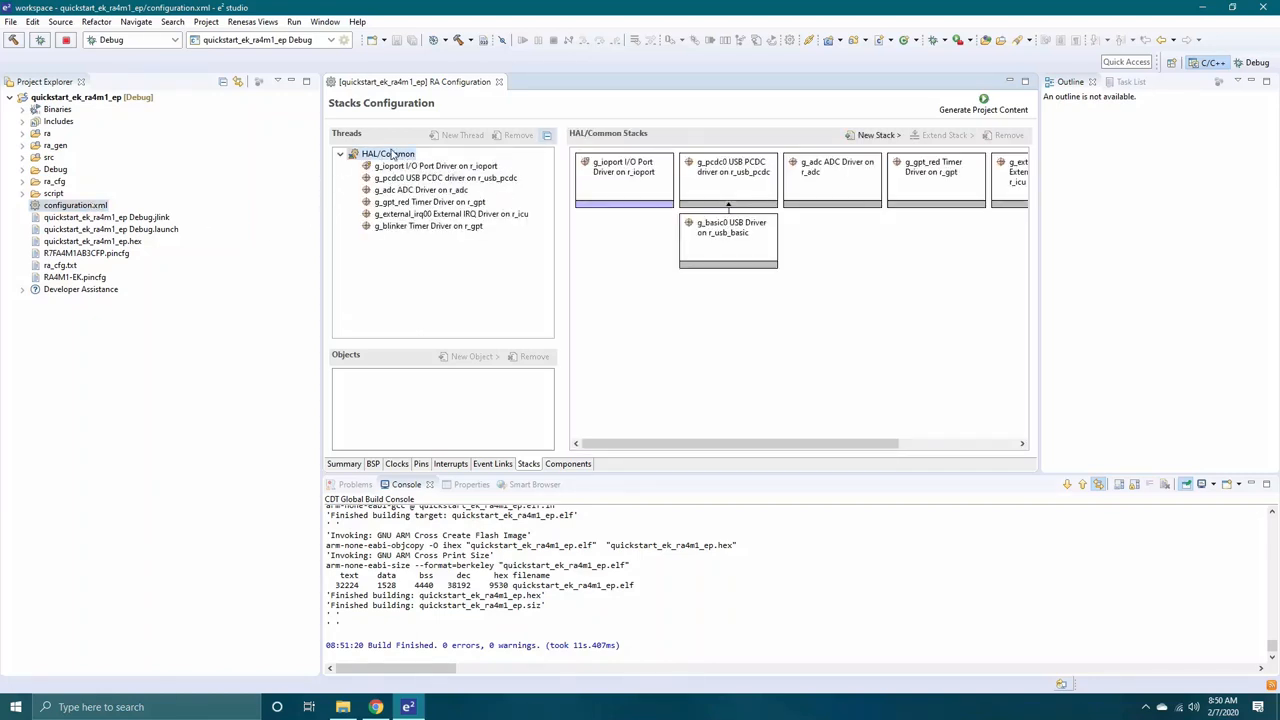
left_click(388, 154)
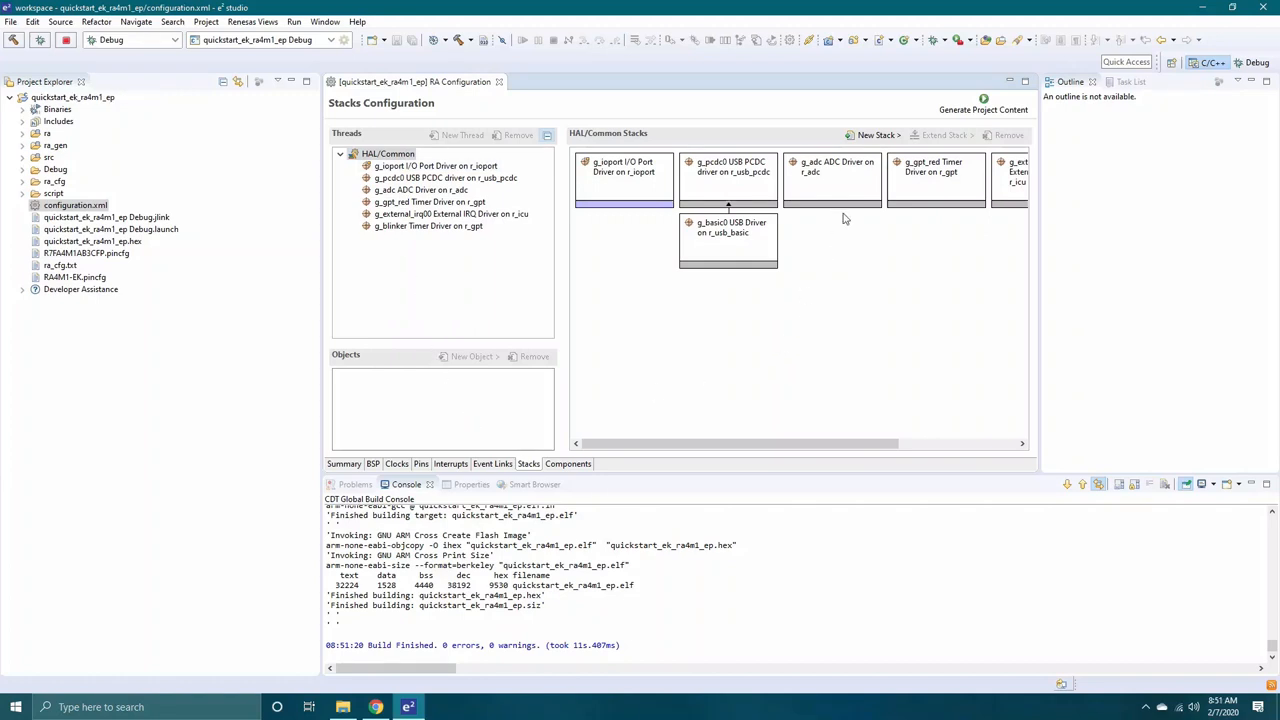
left_click(830, 180)
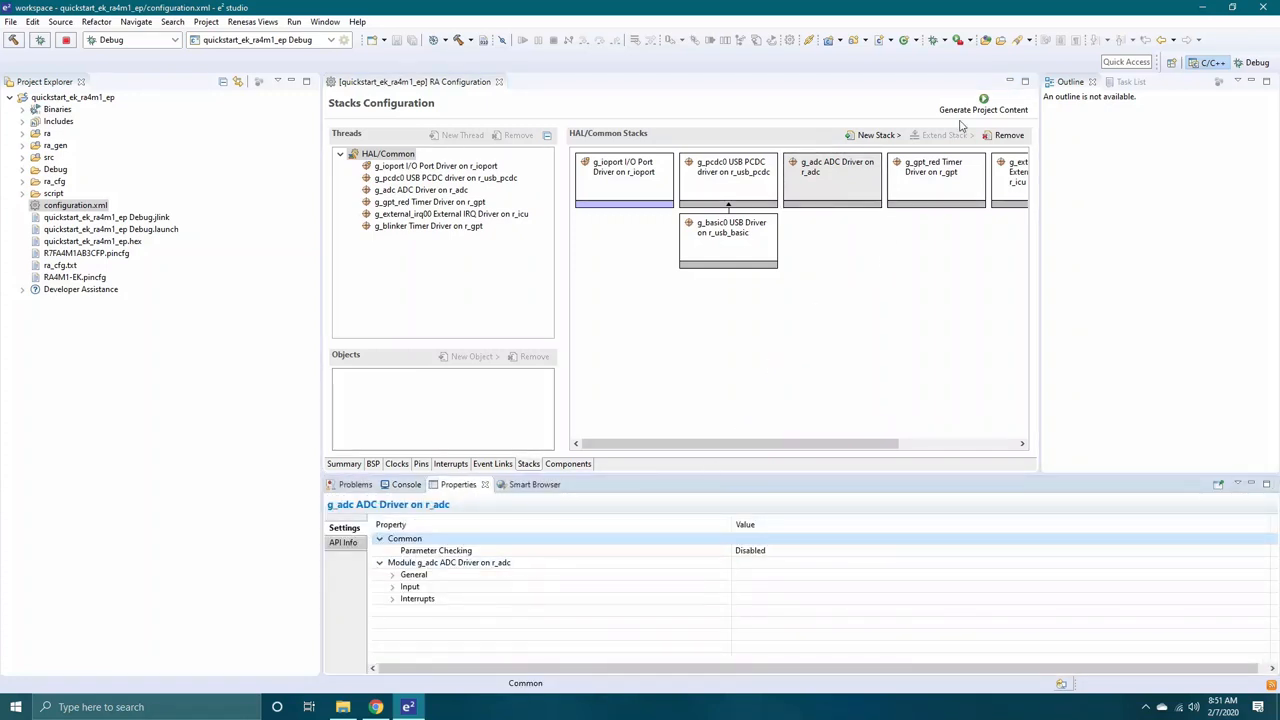
Generate the project content from the RA configuration
left_click(984, 108)
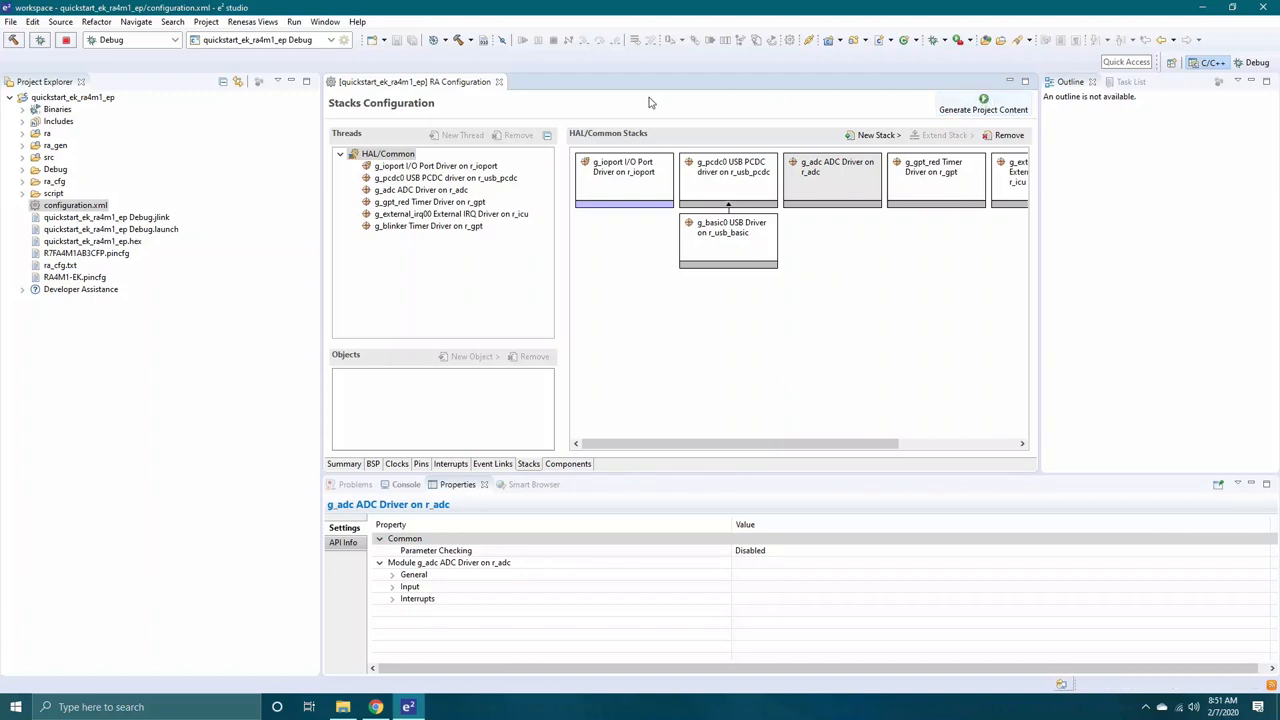
left_click(460, 40)
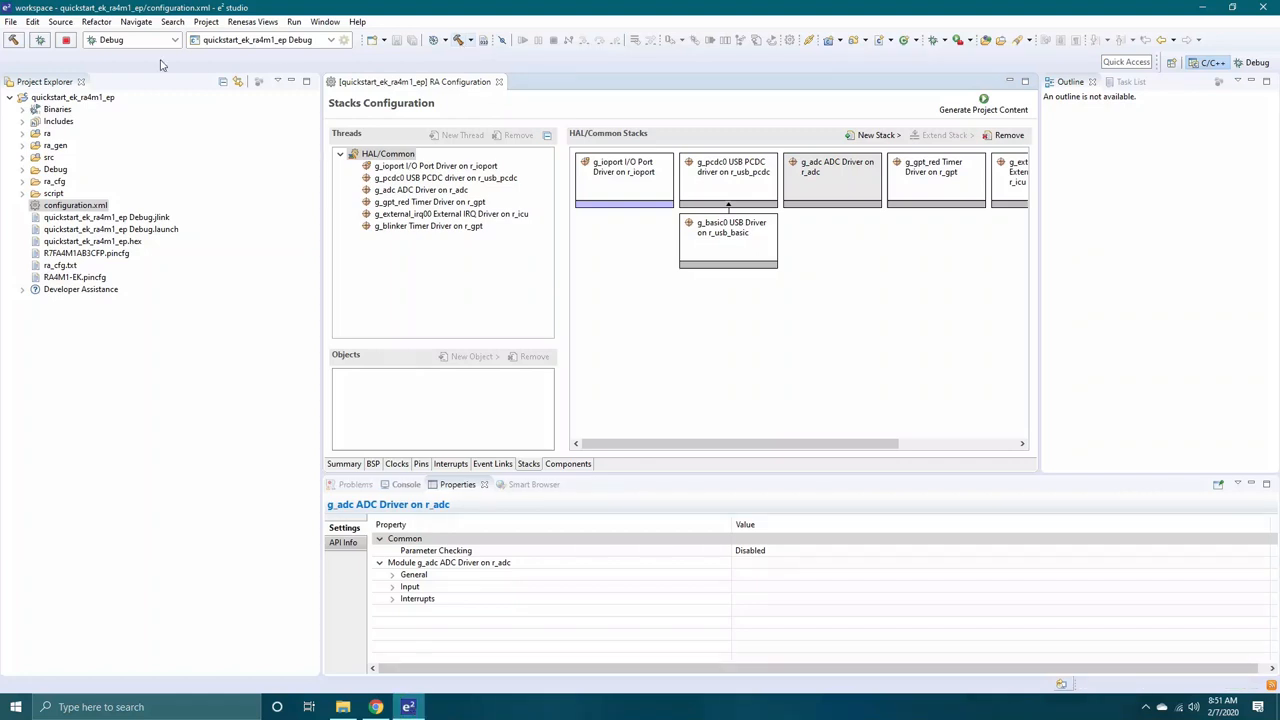
Launch a debug session of the quickstart project, switching to the Debug perspective
left_click(40, 40)
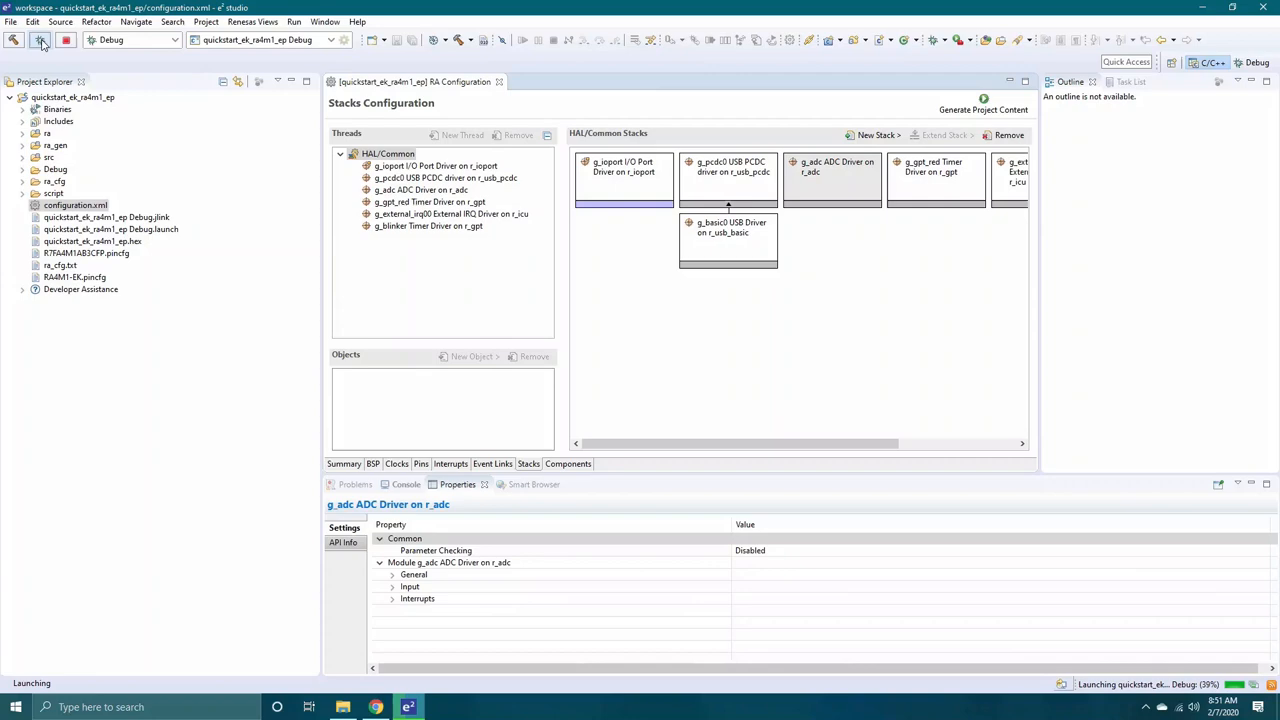
left_click(42, 40)
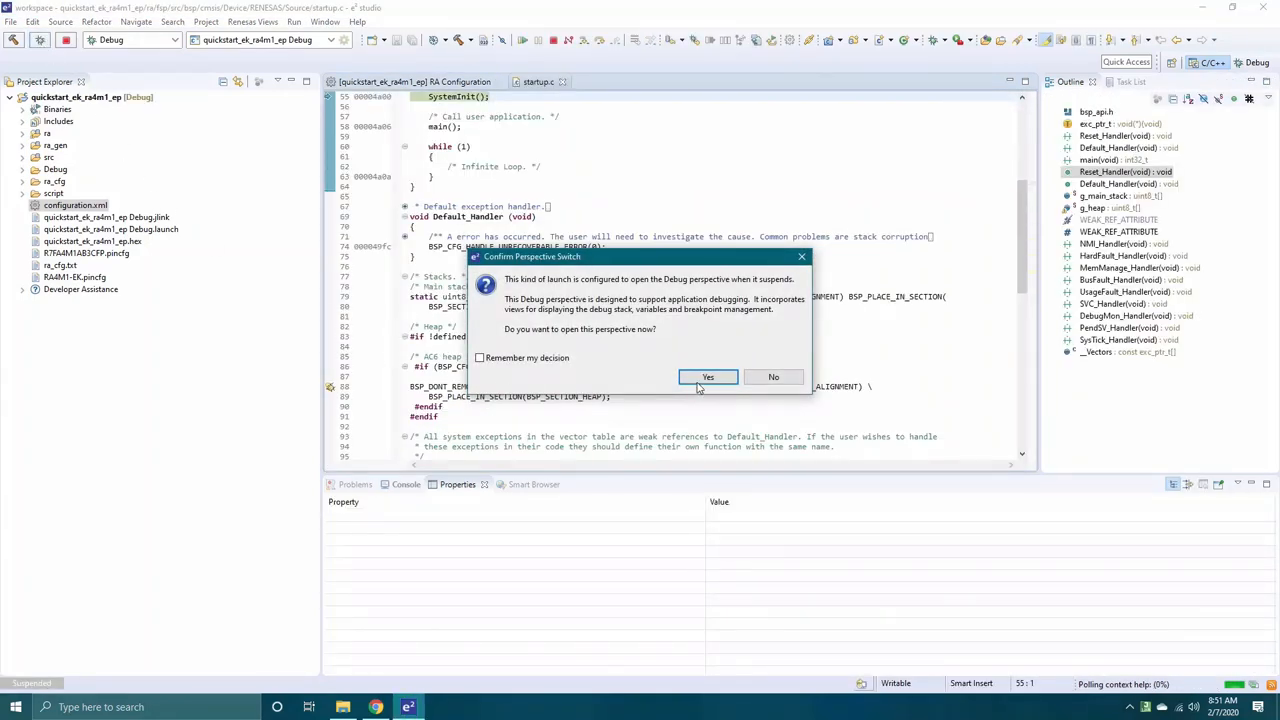
left_click(708, 376)
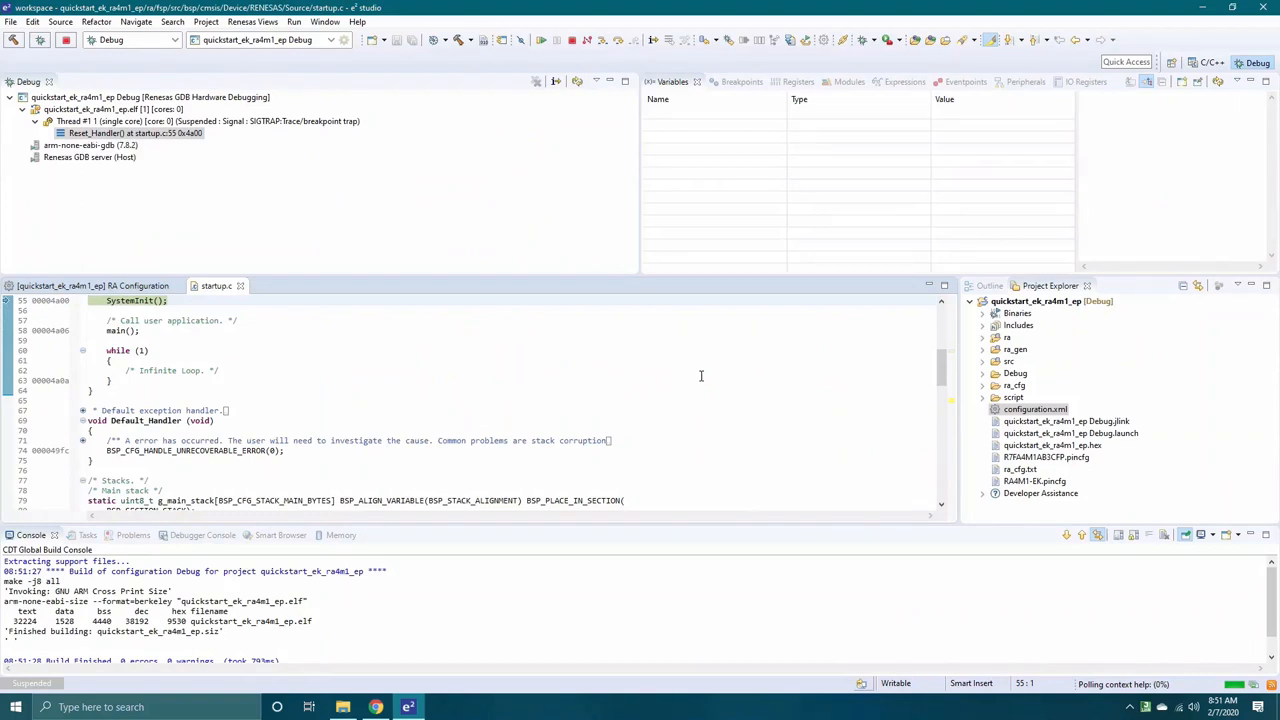
mouse_move(384, 302)
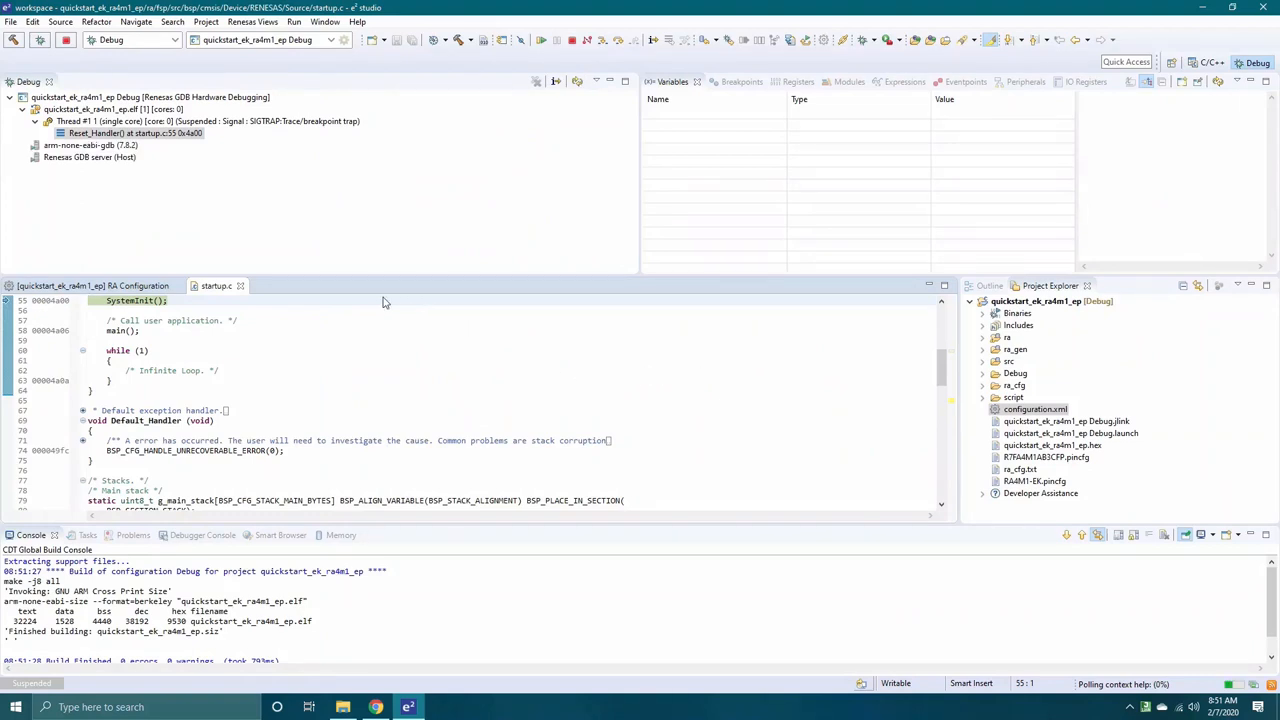
mouse_move(540, 40)
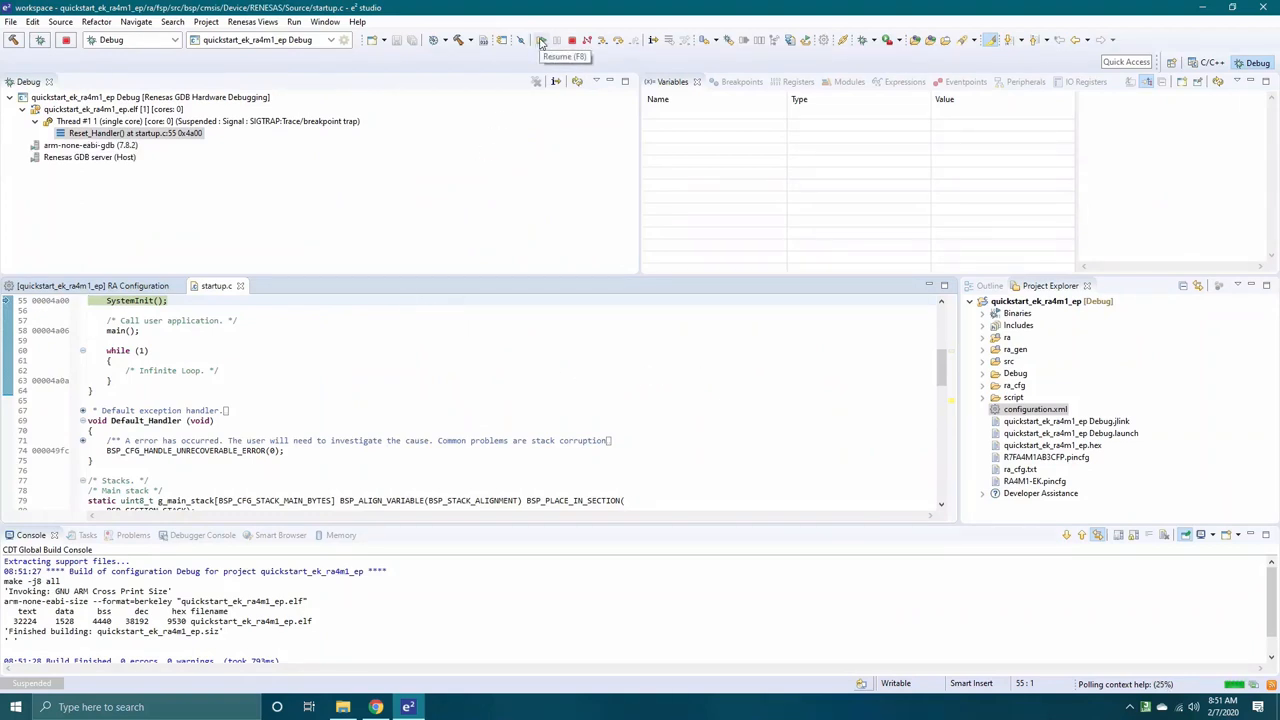
Resume execution from the reset handler so the program runs to main()
left_click(540, 40)
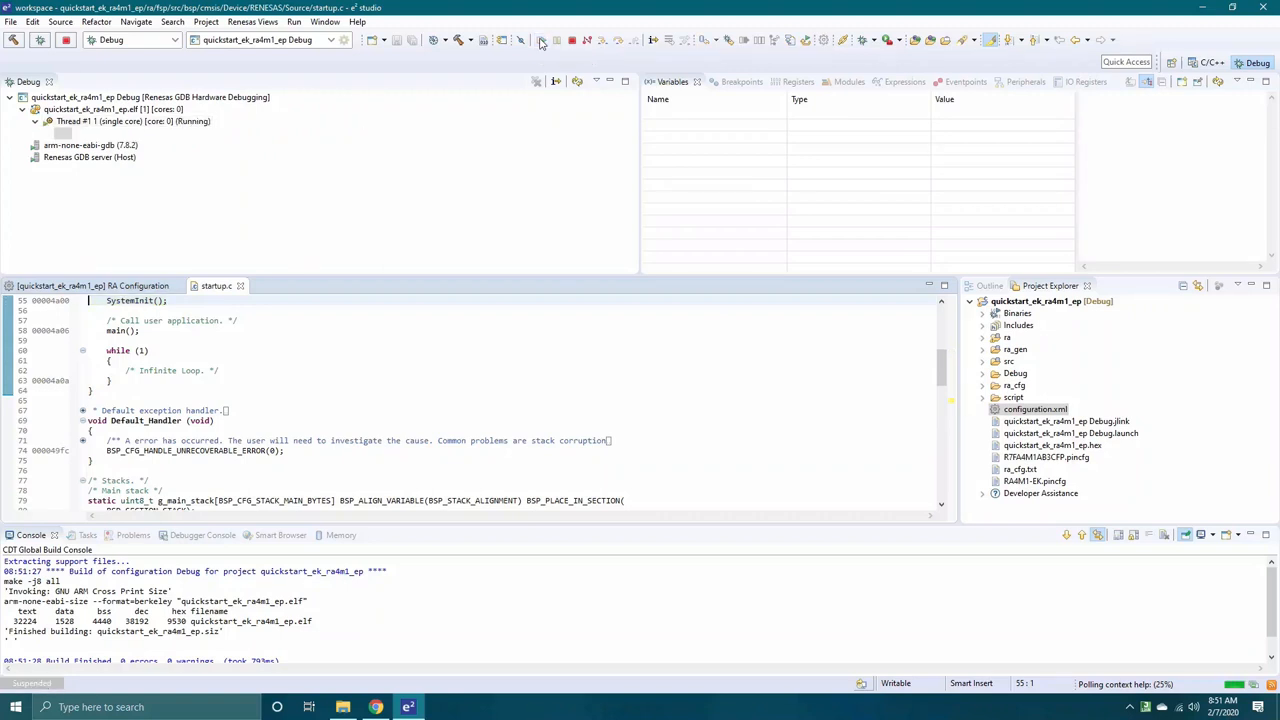
left_click(540, 40)
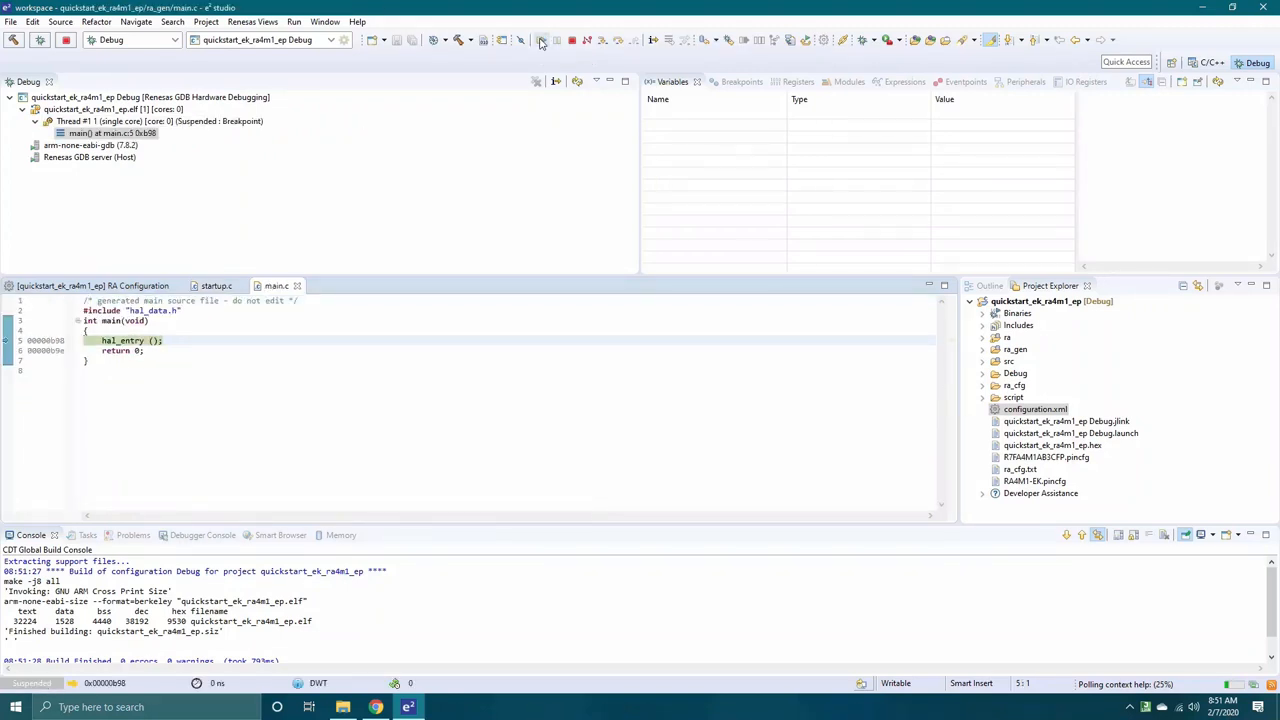